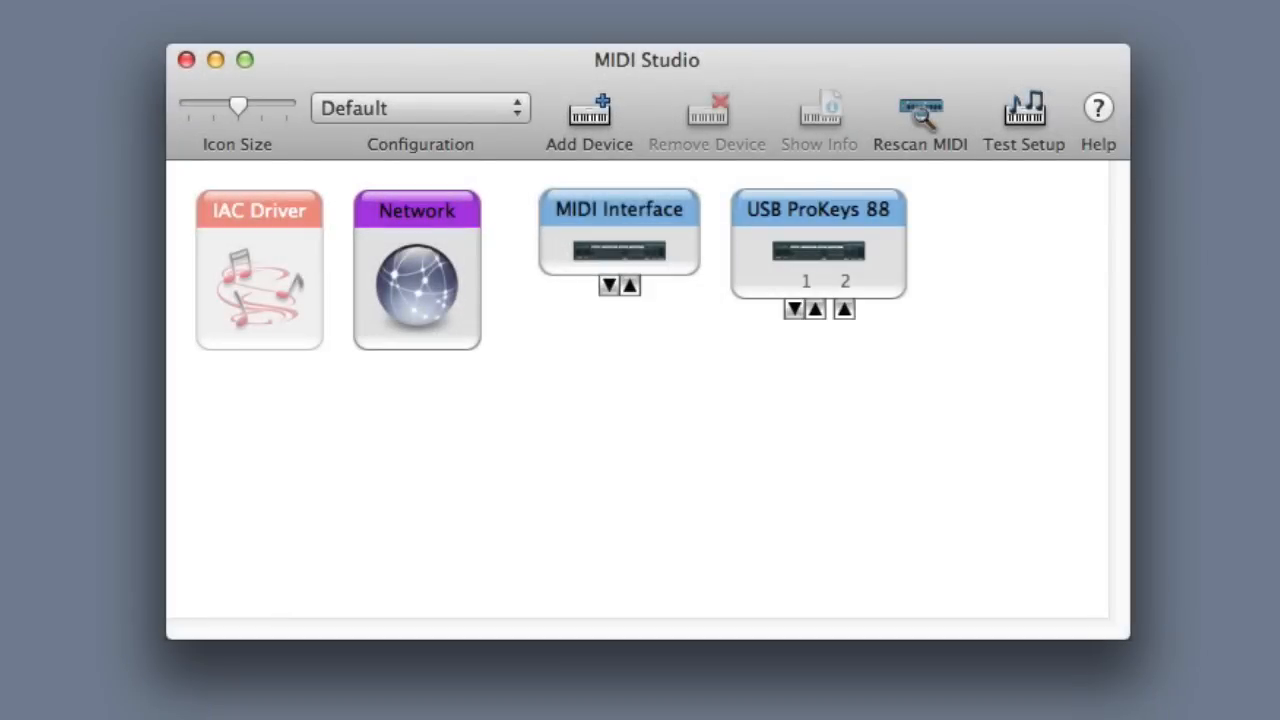
# Step: Add a new external device below MIDI Interface and cable it to the interface's in and out ports
pyautogui.click(618, 240)
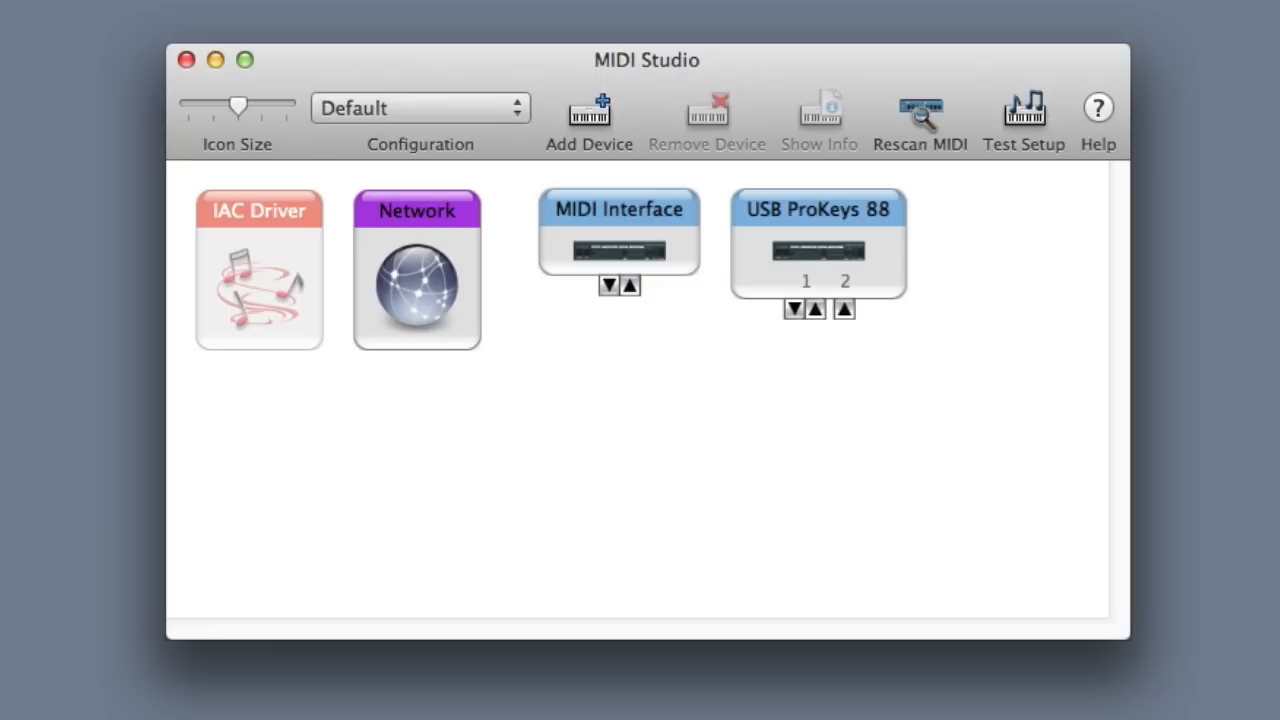
pyautogui.moveTo(668, 182)
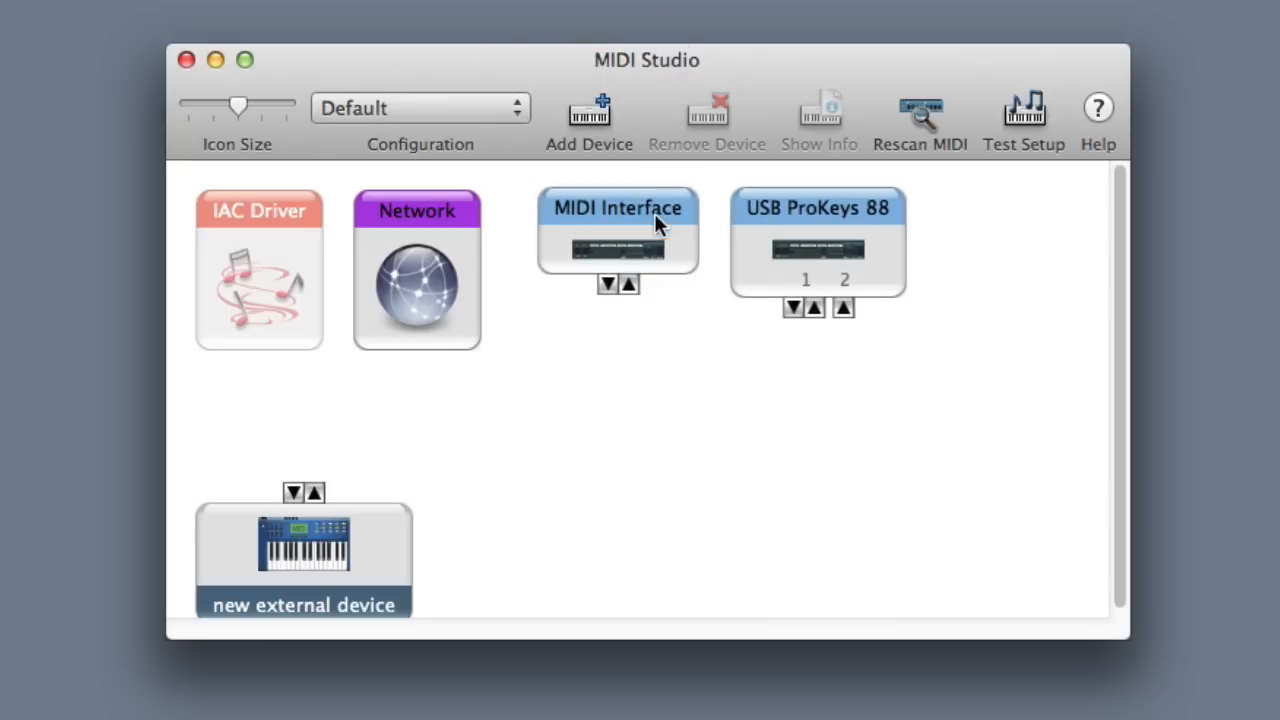
pyautogui.moveTo(304, 548); pyautogui.dragTo(592, 488)
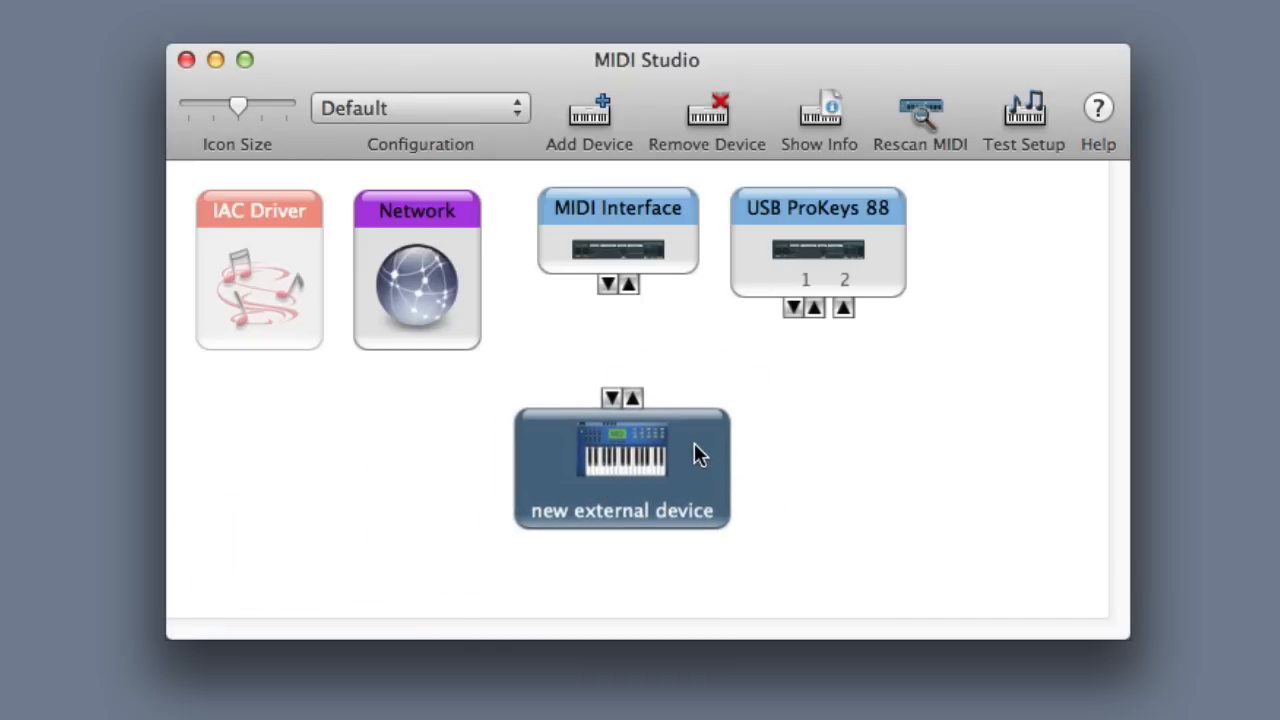
pyautogui.moveTo(700, 404)
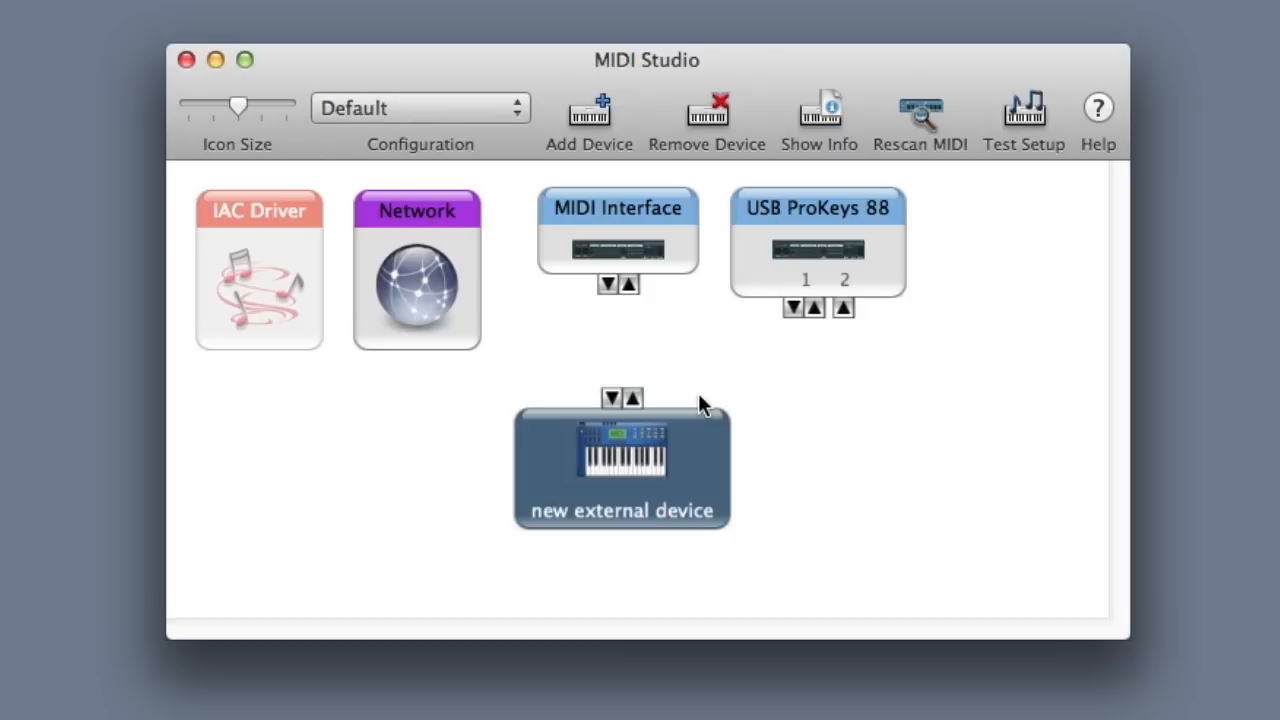
pyautogui.moveTo(628, 336)
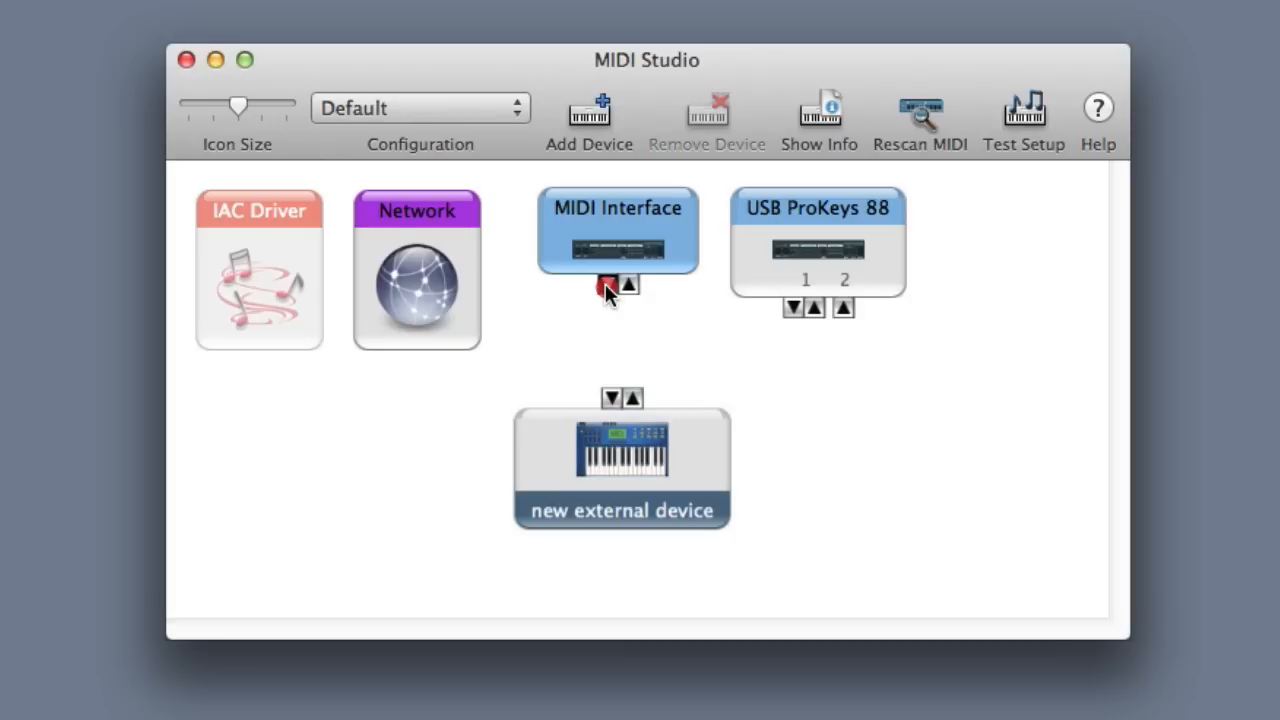
pyautogui.moveTo(610, 284); pyautogui.dragTo(610, 400)
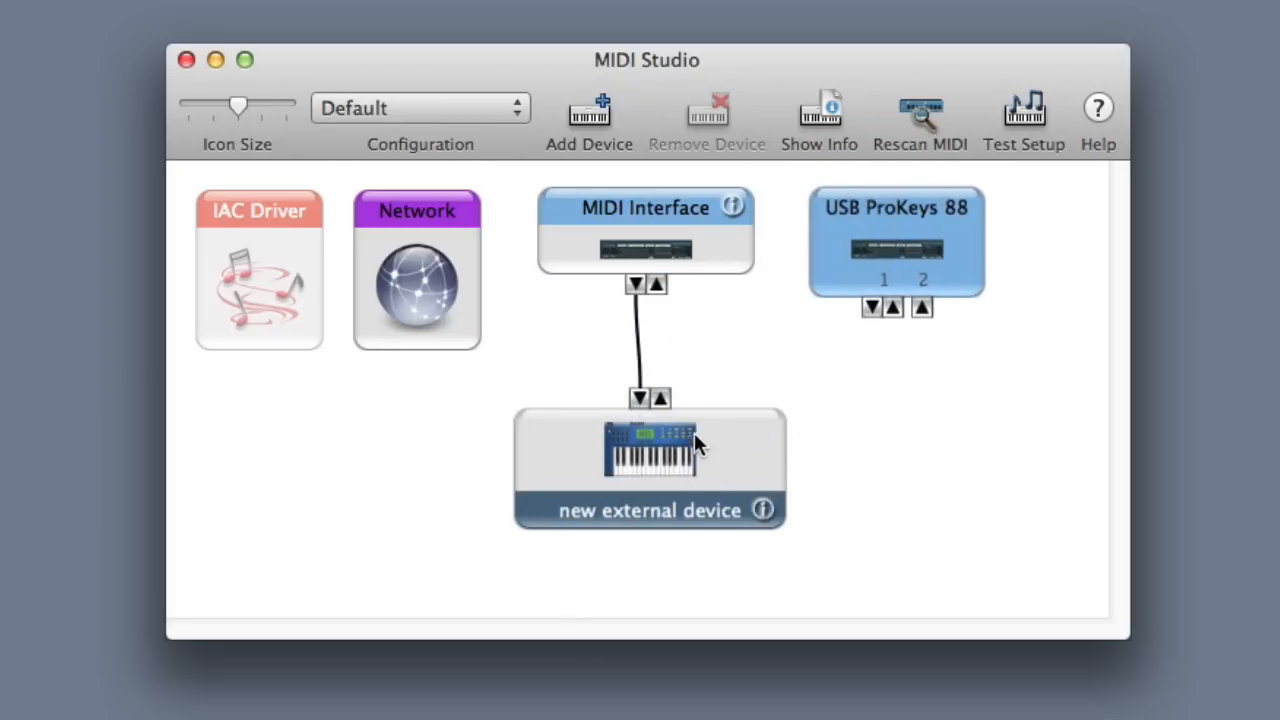
pyautogui.click(650, 464)
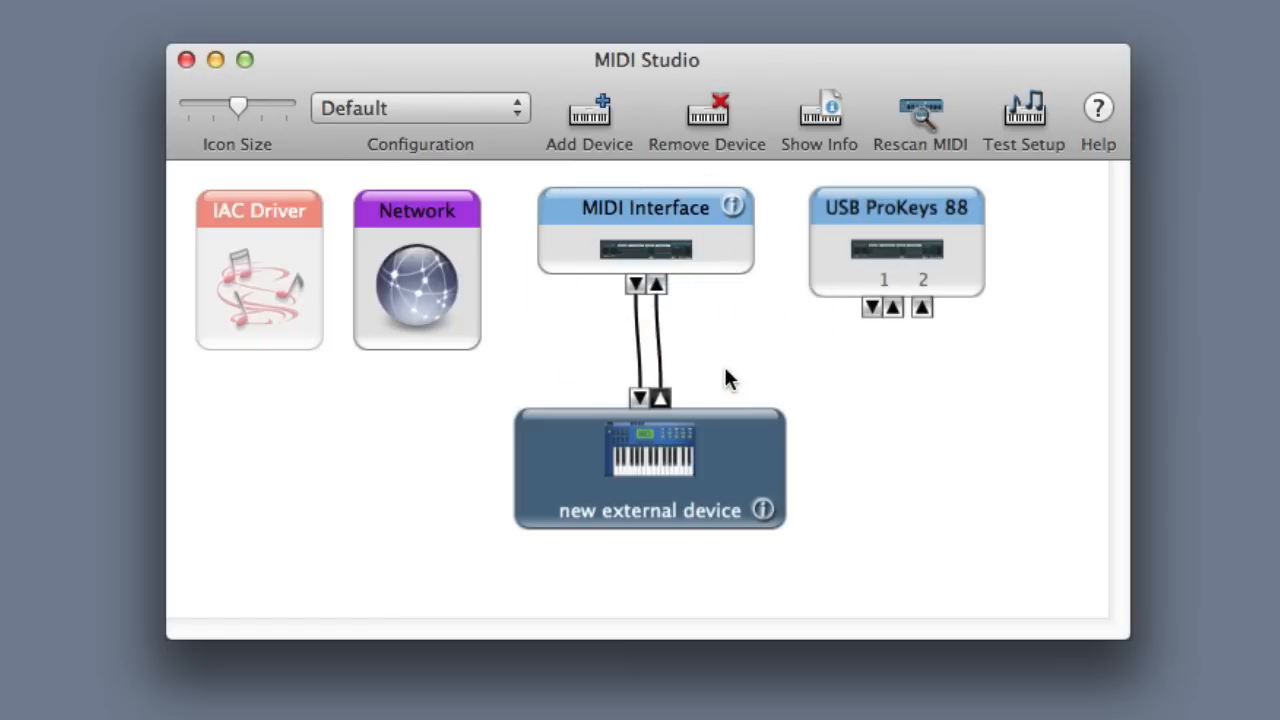
pyautogui.moveTo(650, 468); pyautogui.dragTo(598, 476)
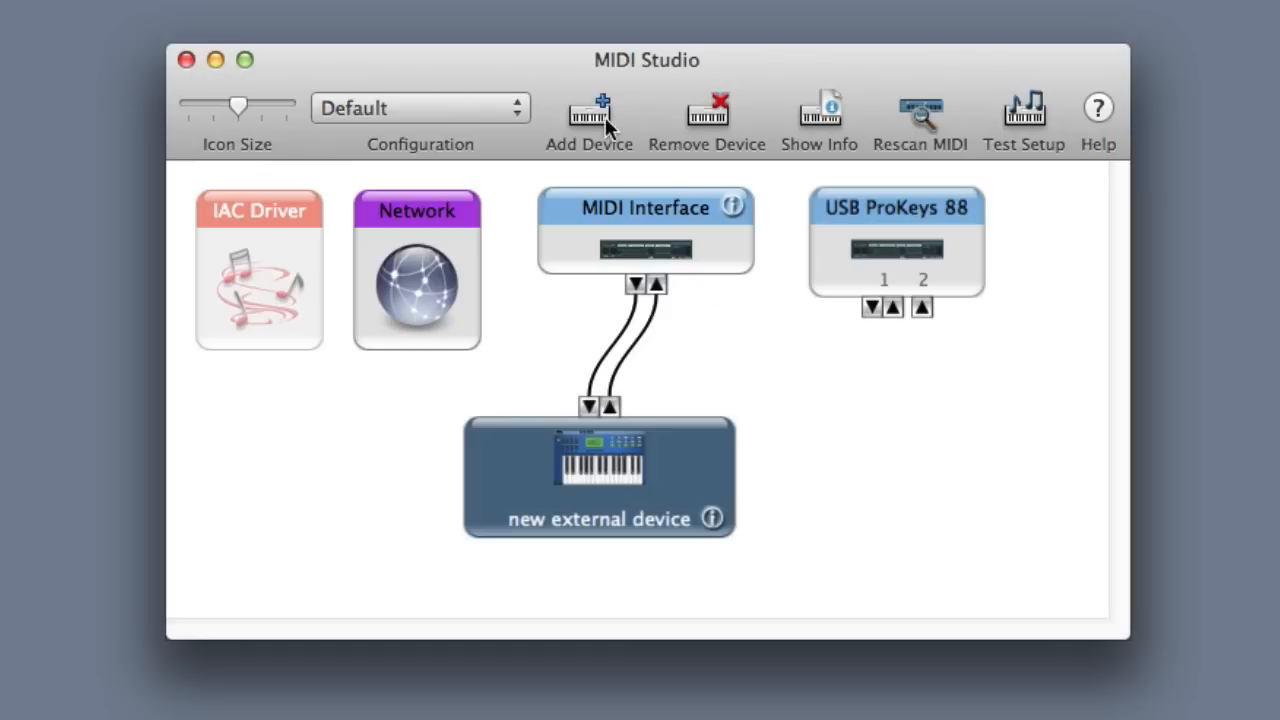
# Step: Add a second external device to the MIDI Studio
pyautogui.click(588, 114)
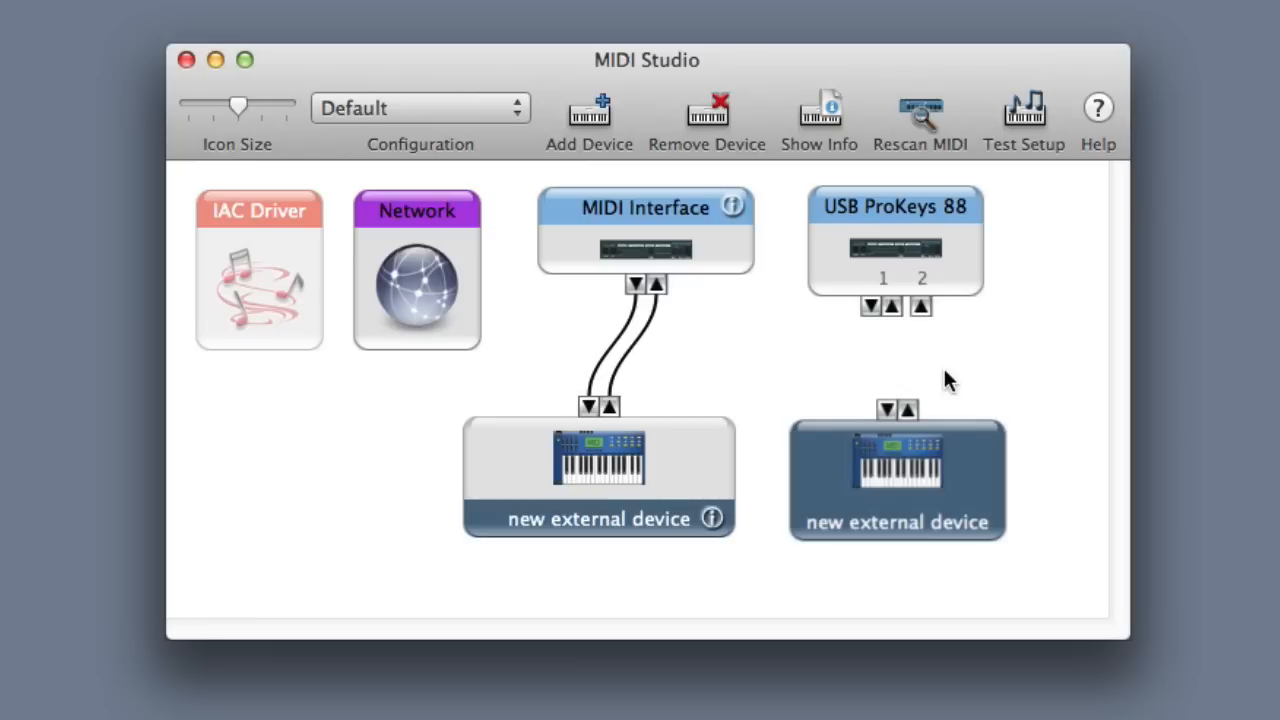
pyautogui.moveTo(876, 310)
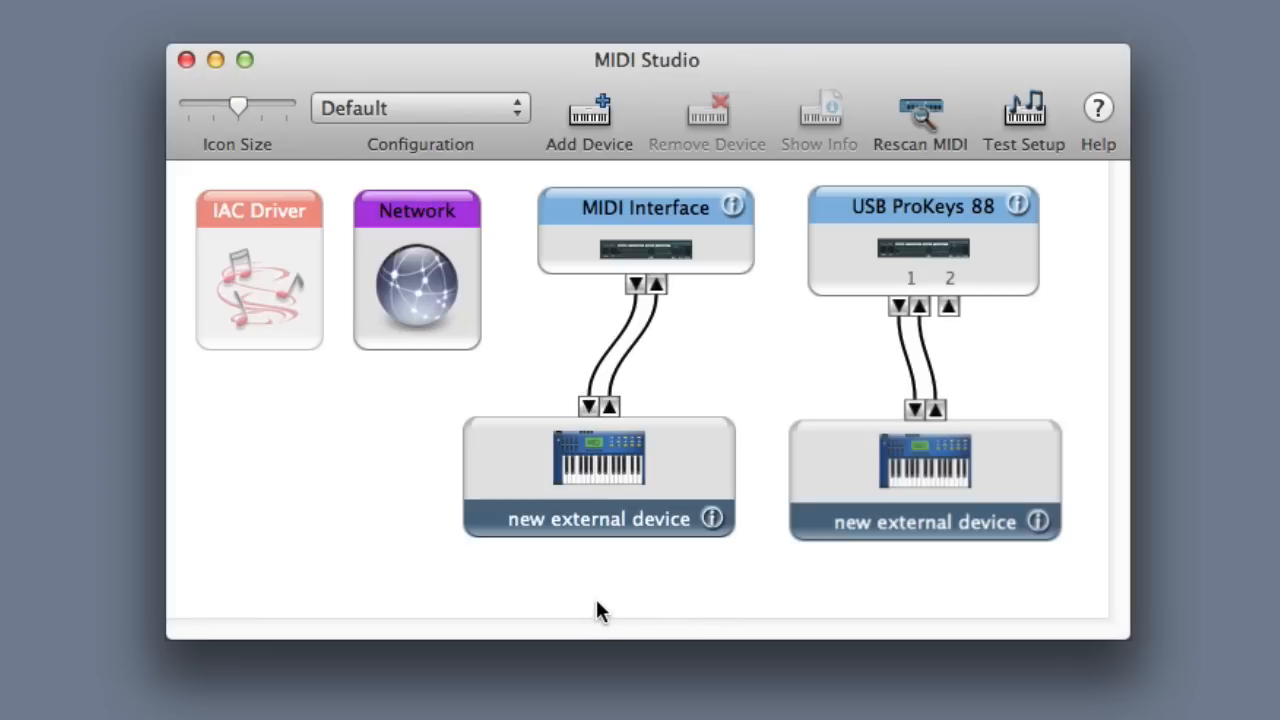
pyautogui.moveTo(604, 590)
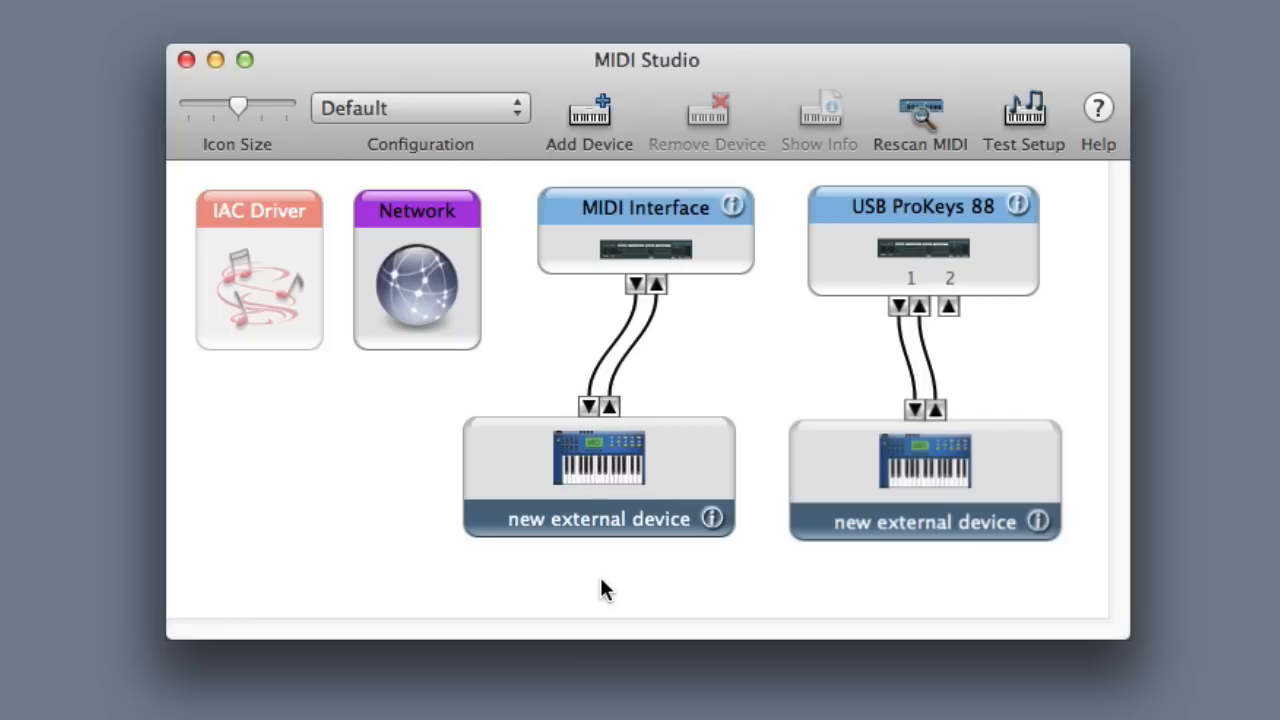
pyautogui.moveTo(616, 532)
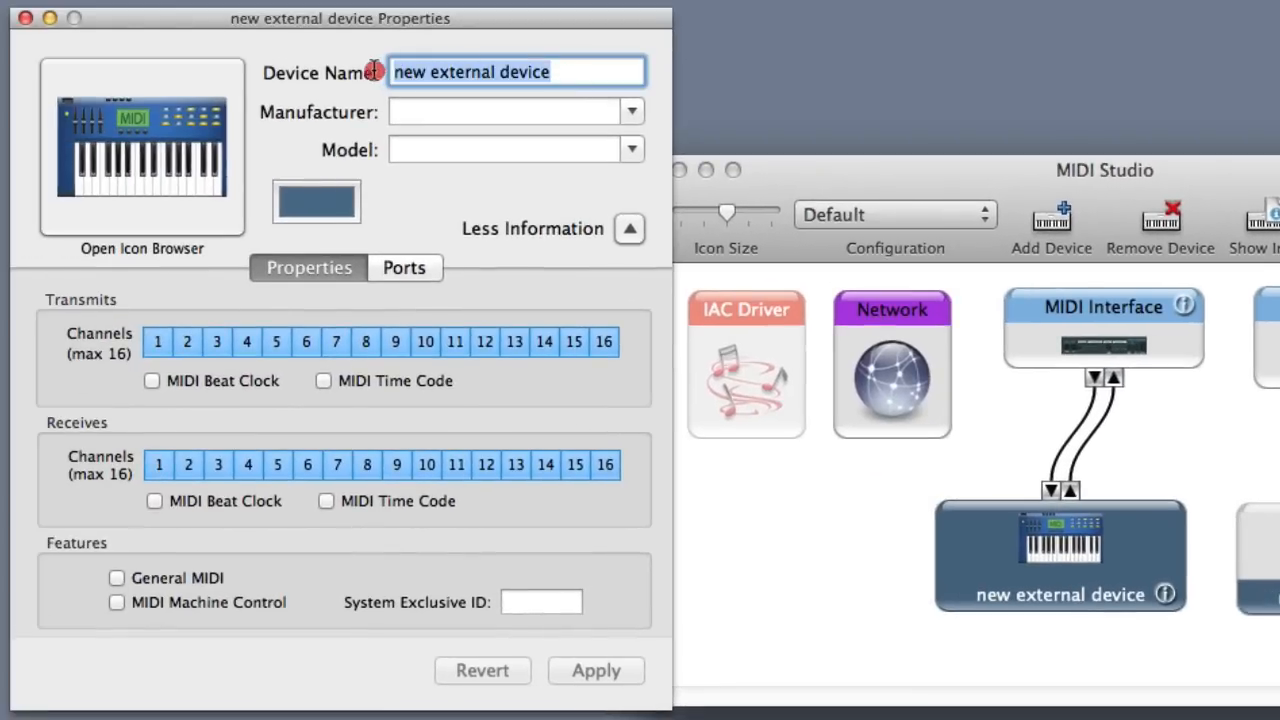
# Step: Enter the device properties as name Motif, manufacturer Yamaha, model Motif
pyautogui.write('Mofit')
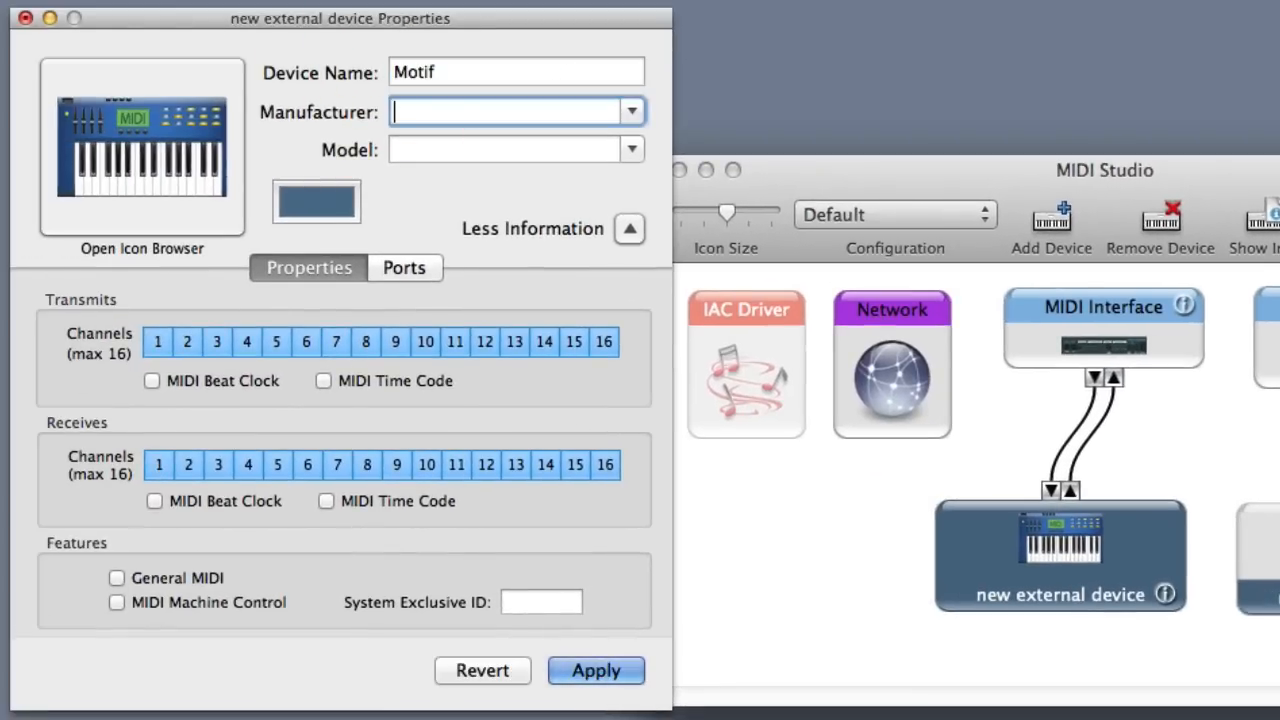
pyautogui.write('Yamaha')
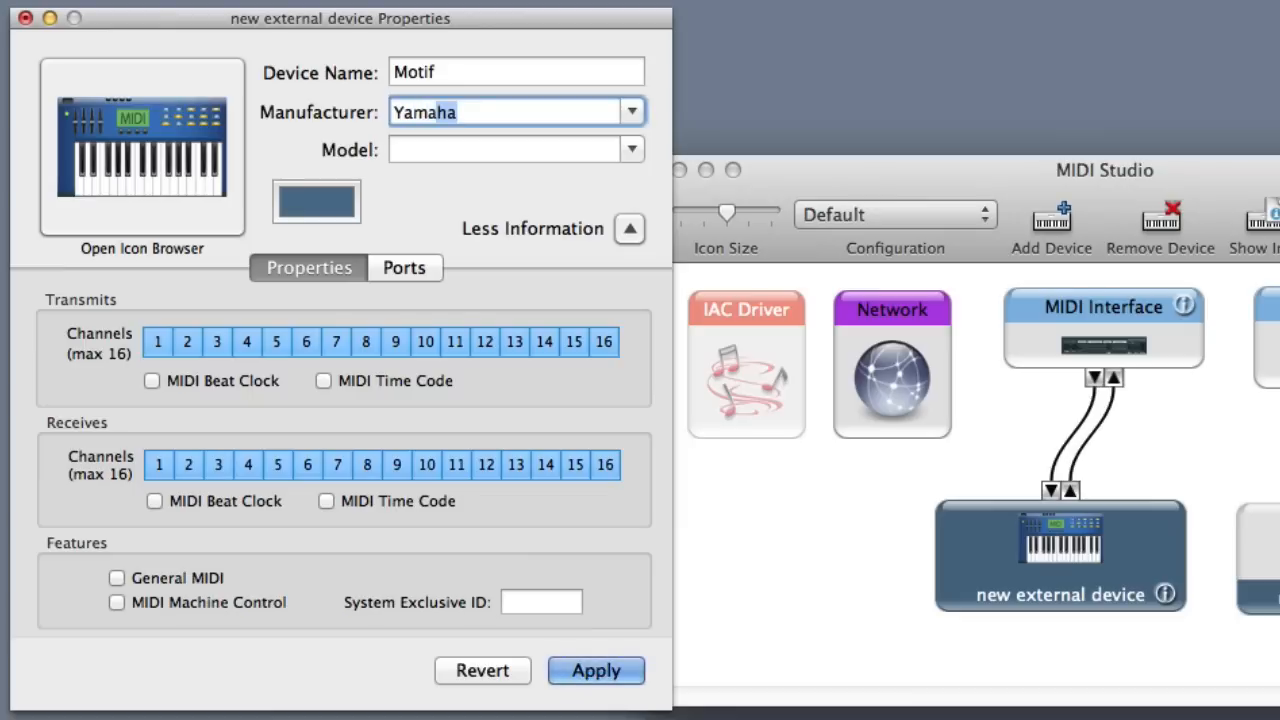
pyautogui.write('Motif')
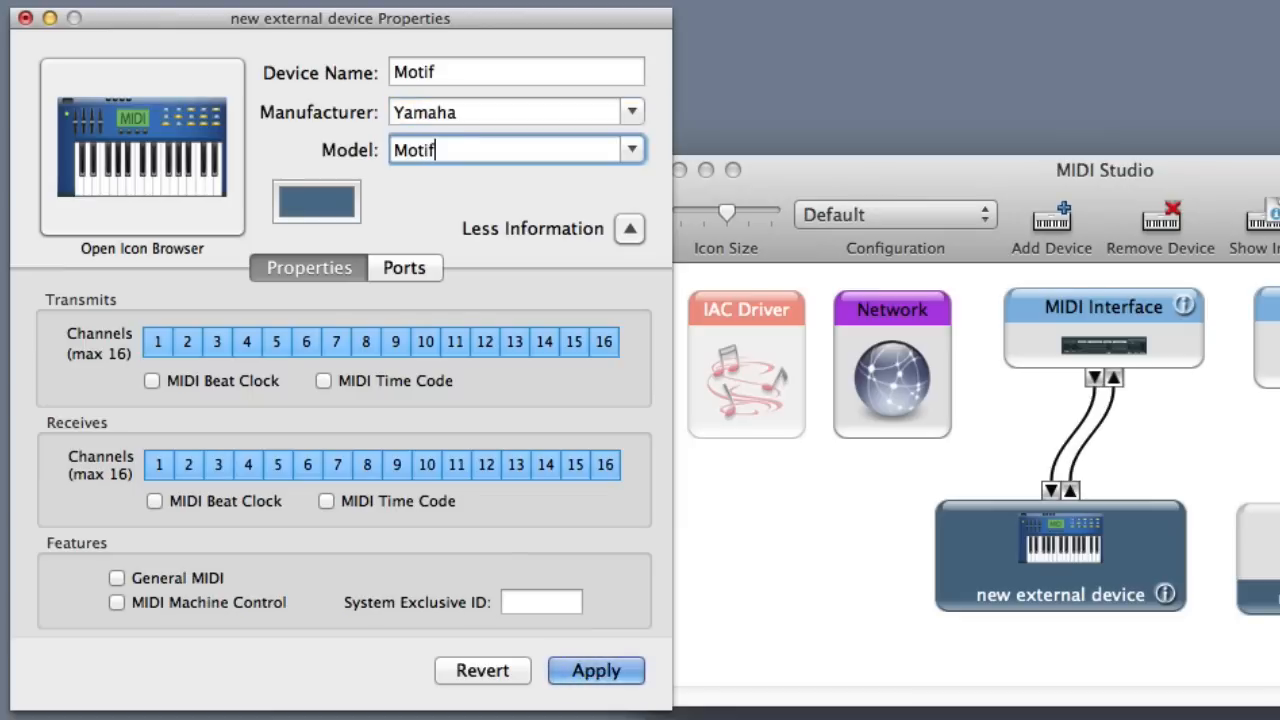
pyautogui.click(540, 600)
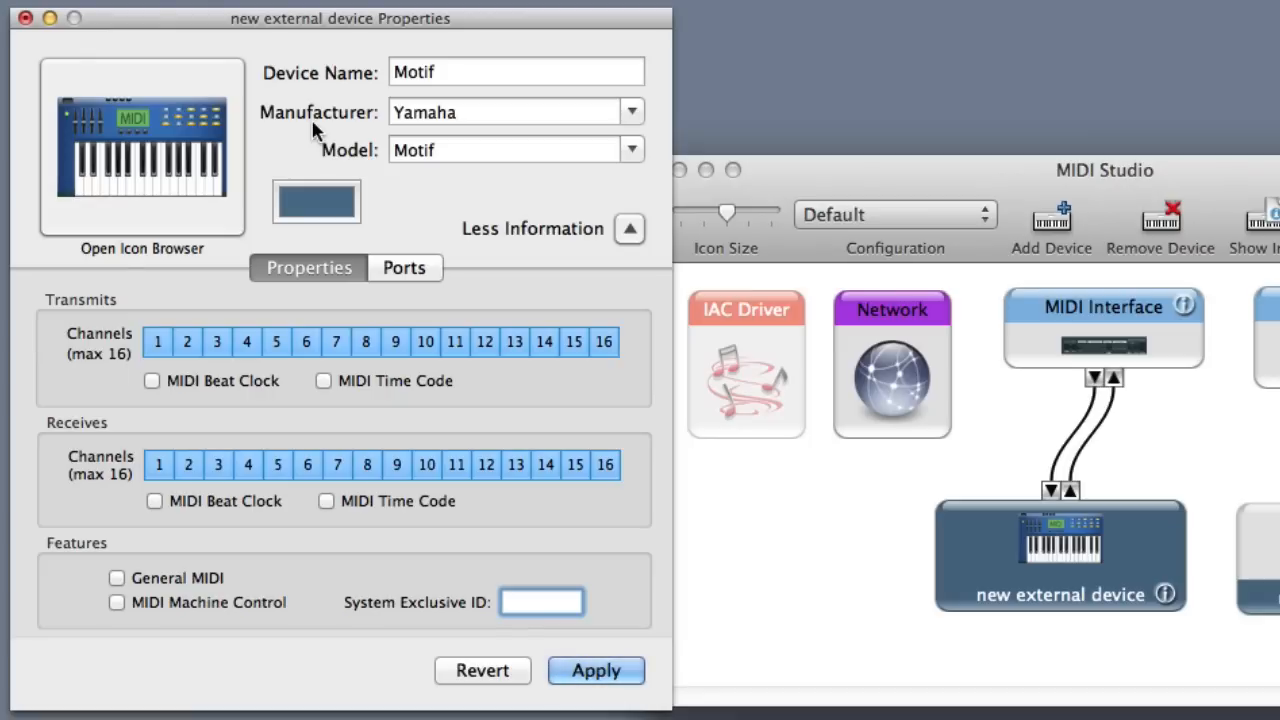
pyautogui.click(540, 600)
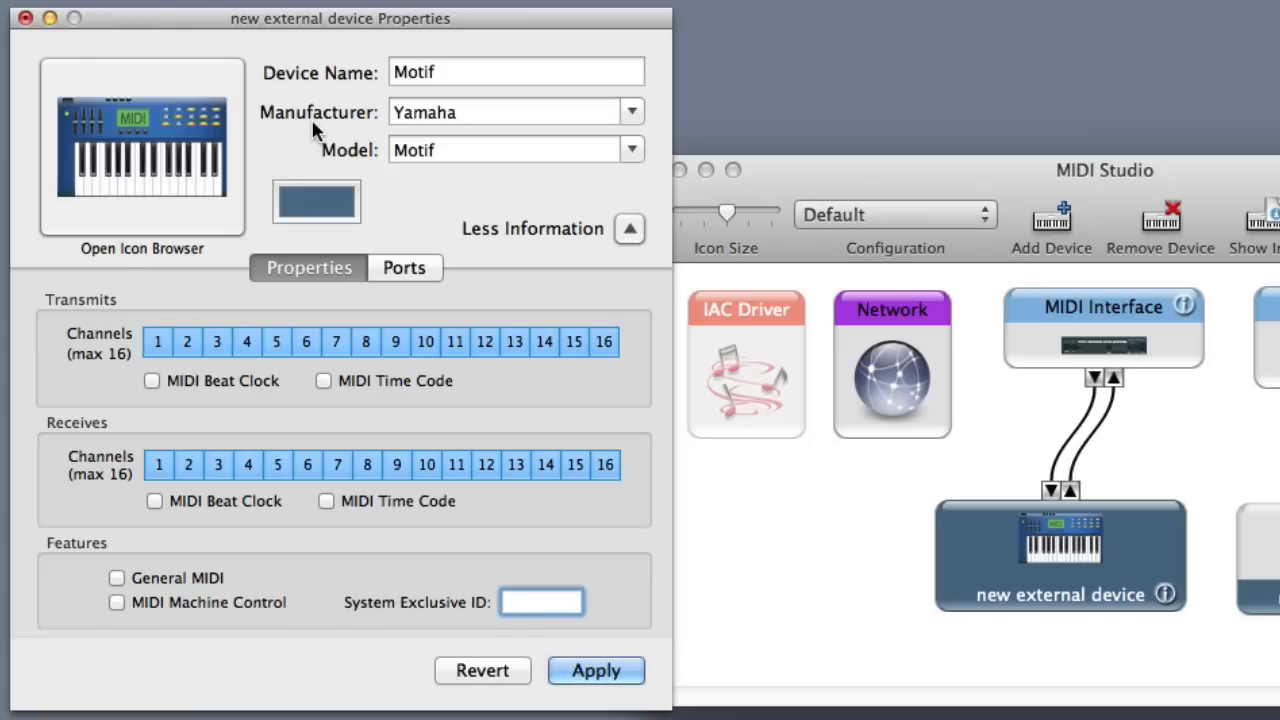
pyautogui.moveTo(276, 396)
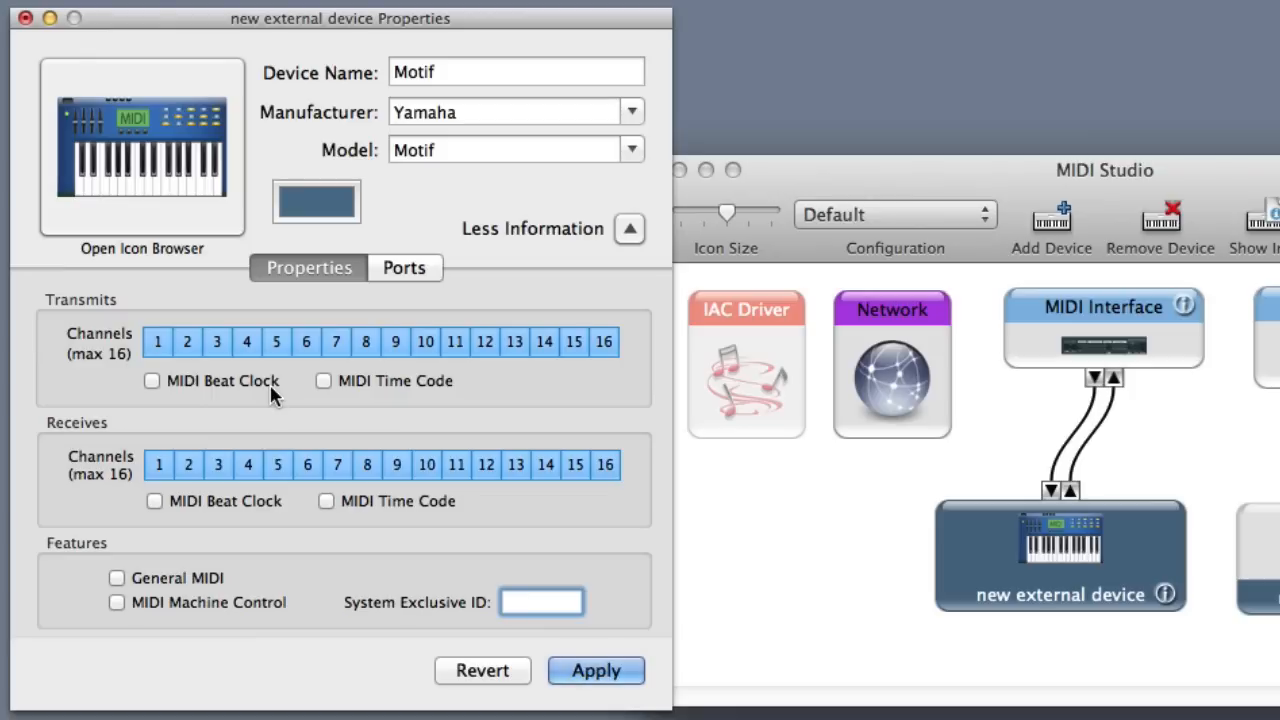
# Step: Limit the Motif to transmitting on channel 1 only and bring up the device icon choices
pyautogui.click(306, 340)
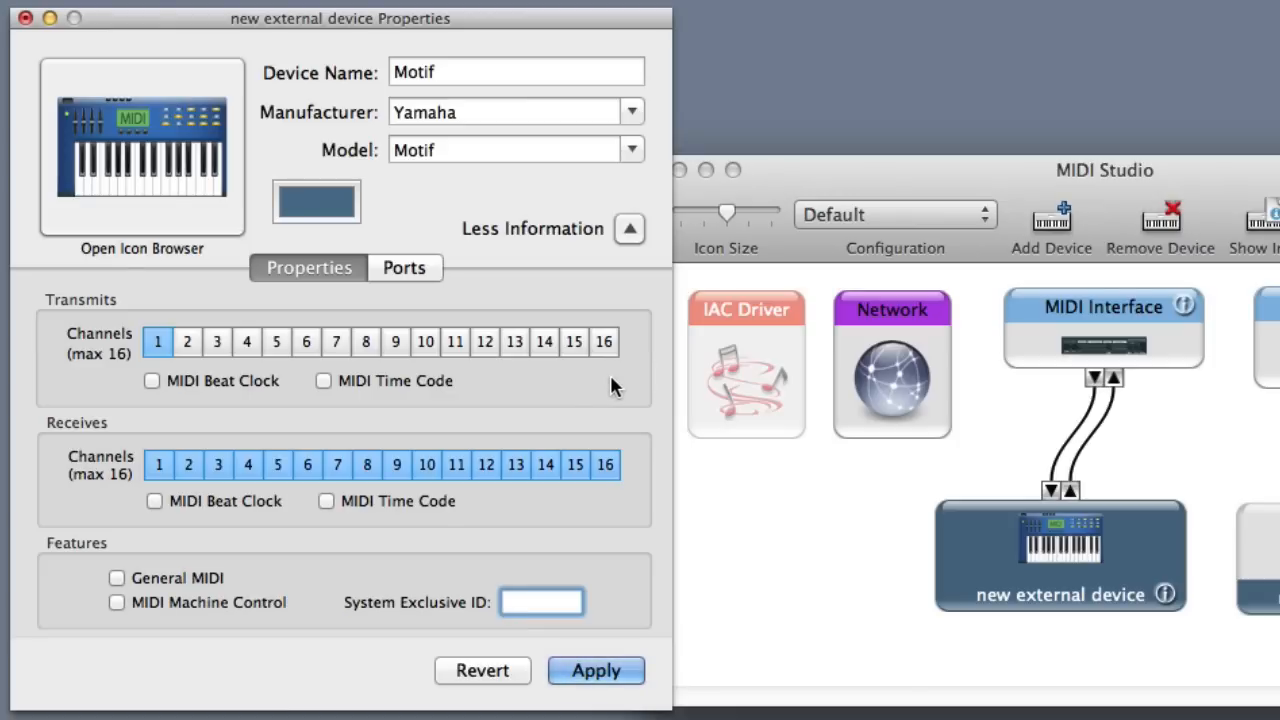
pyautogui.moveTo(220, 400)
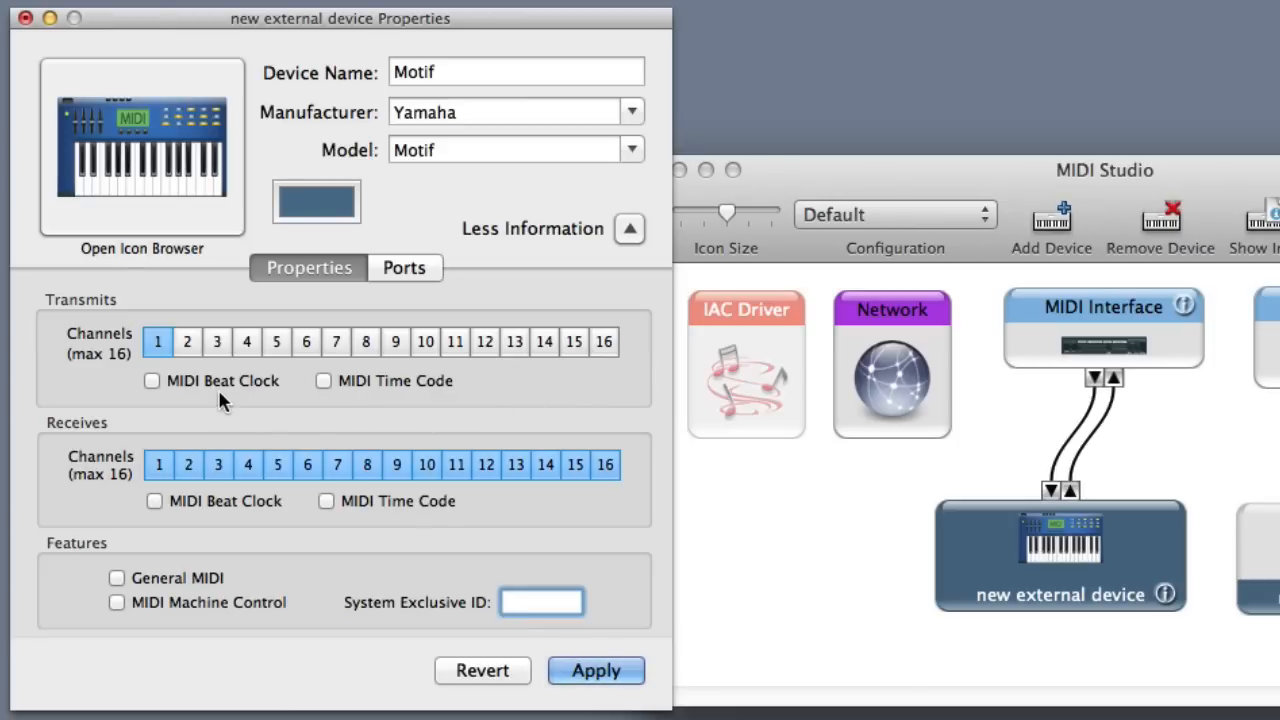
pyautogui.click(542, 600)
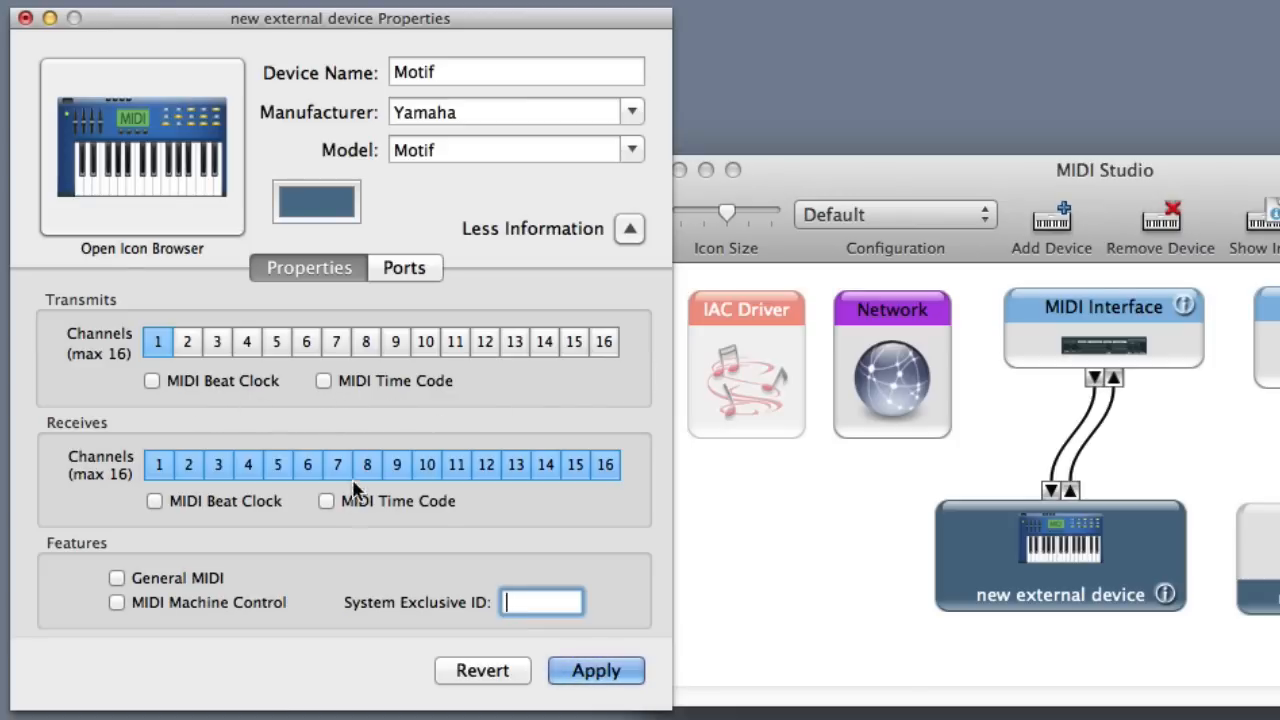
pyautogui.moveTo(312, 544)
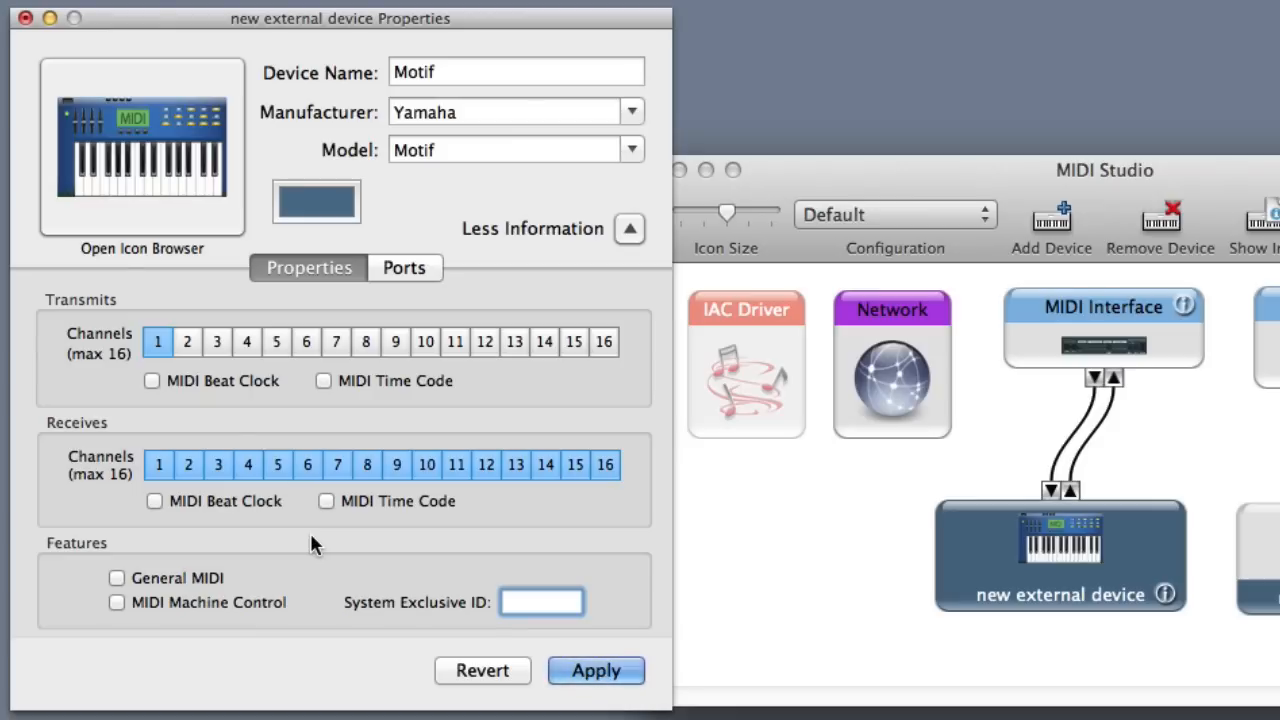
pyautogui.click(540, 600)
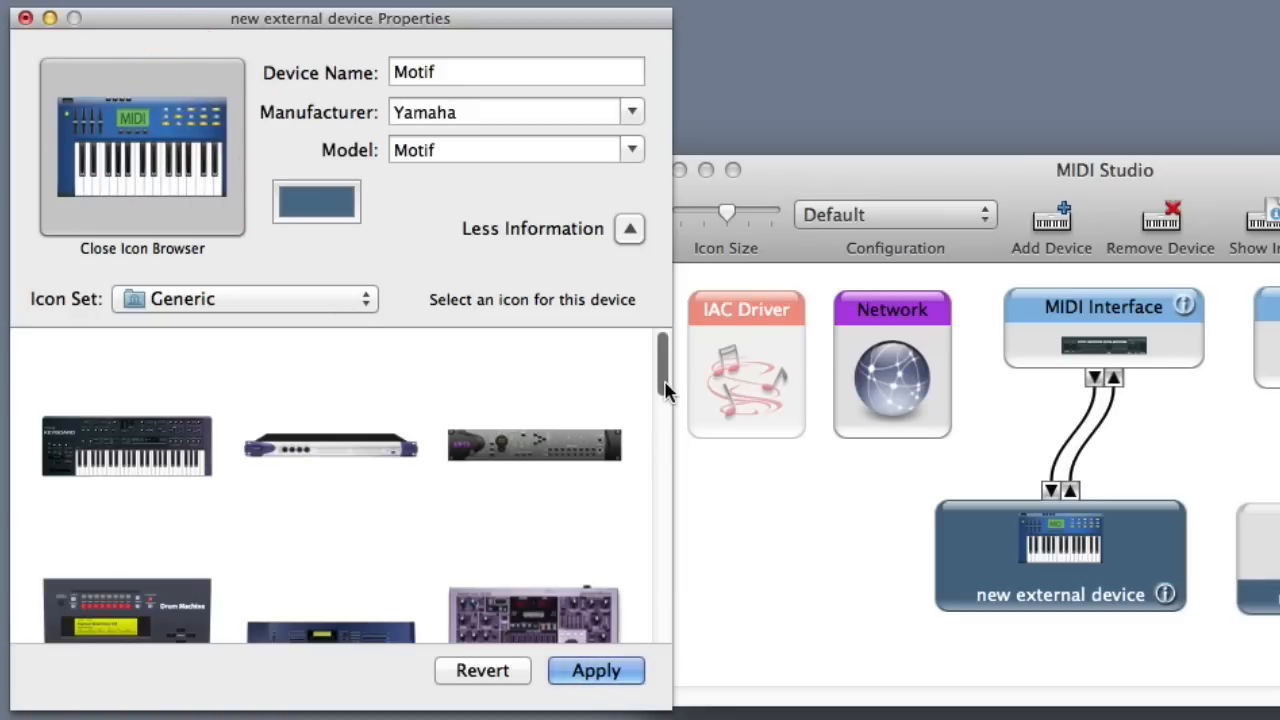
# Step: Choose the synthesizer keyboard icon for the Motif and apply its properties
pyautogui.moveTo(664, 390); pyautogui.dragTo(664, 550)
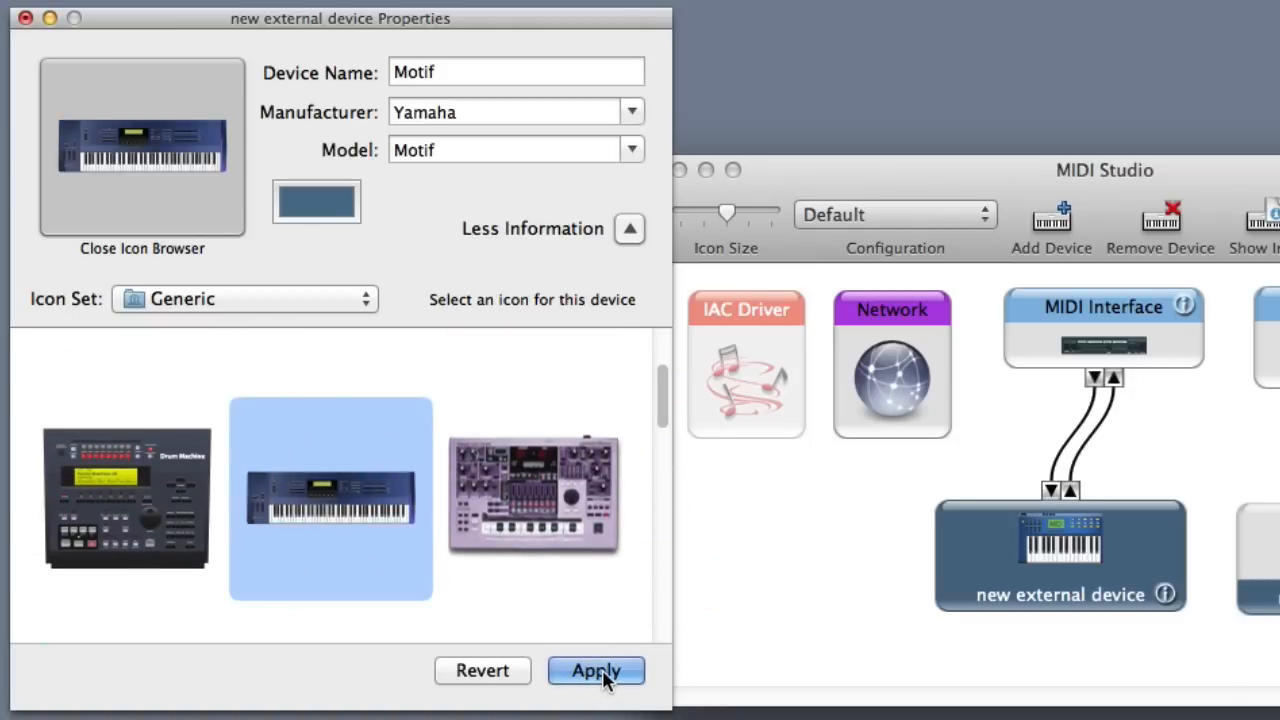
pyautogui.click(596, 670)
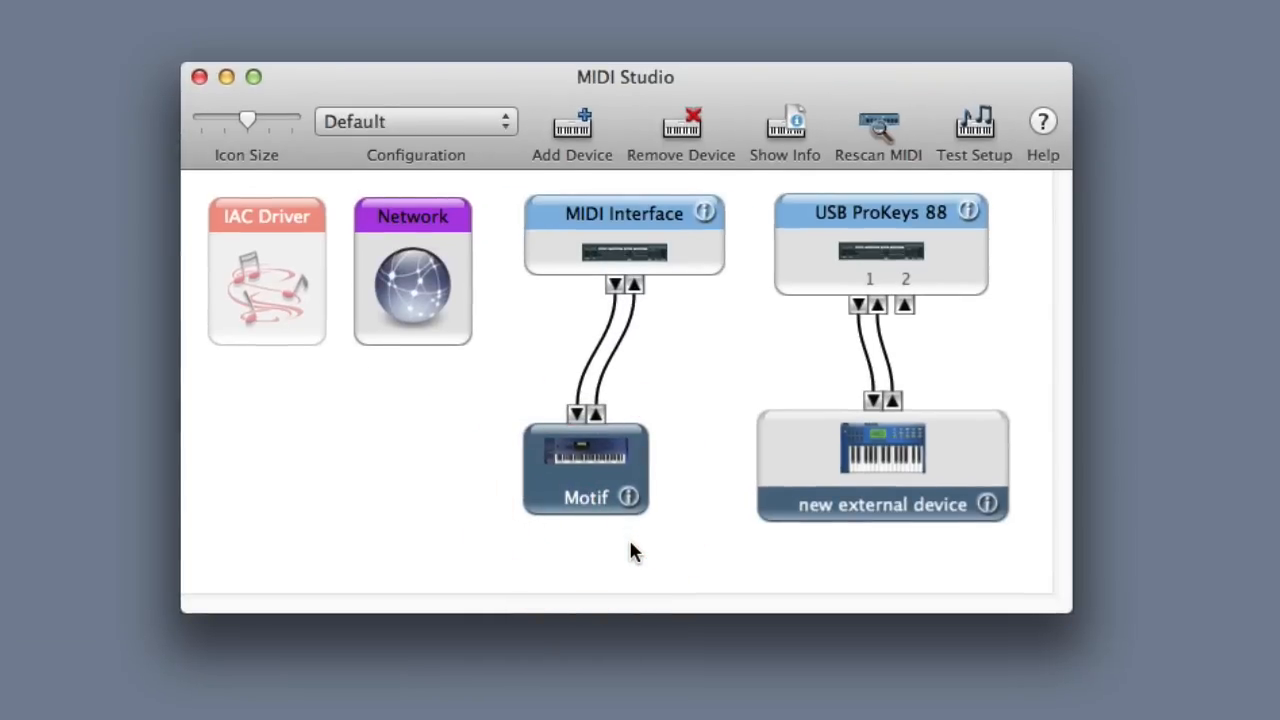
pyautogui.moveTo(908, 562)
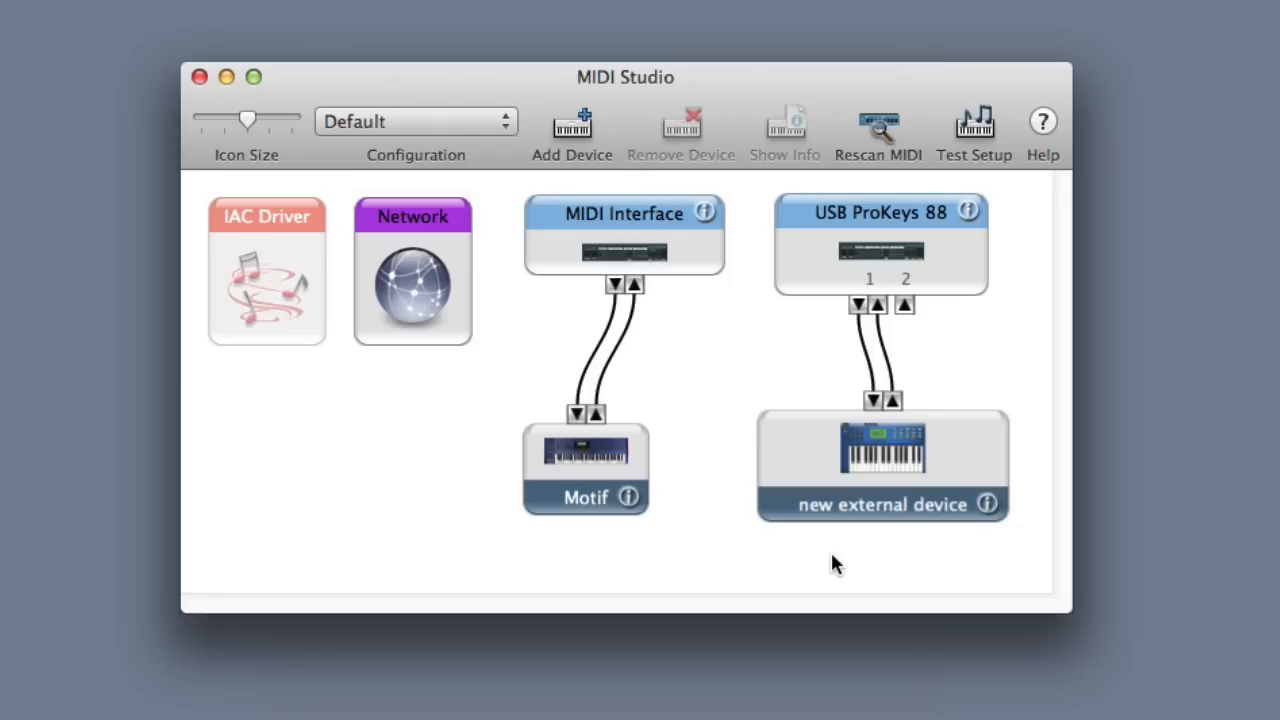
pyautogui.moveTo(900, 512)
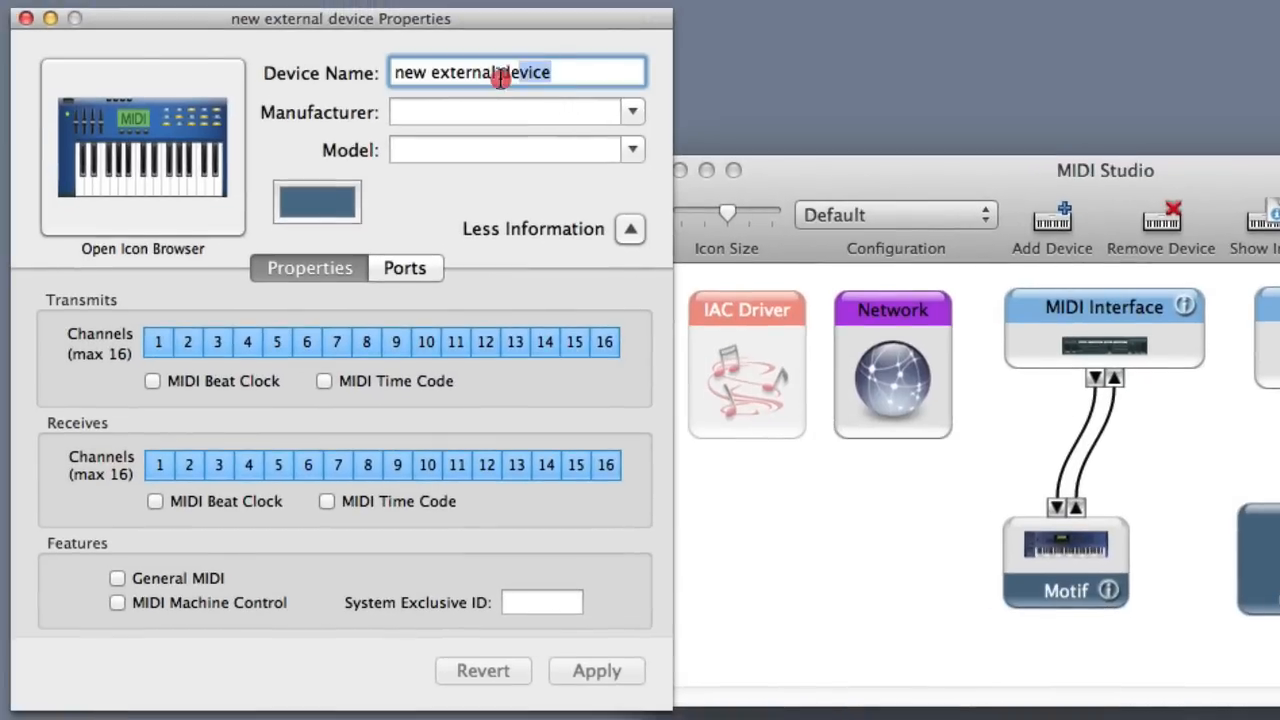
# Step: Name the second device Controller, stop it receiving on any channel, and bring up the icon choices
pyautogui.write('Contro')
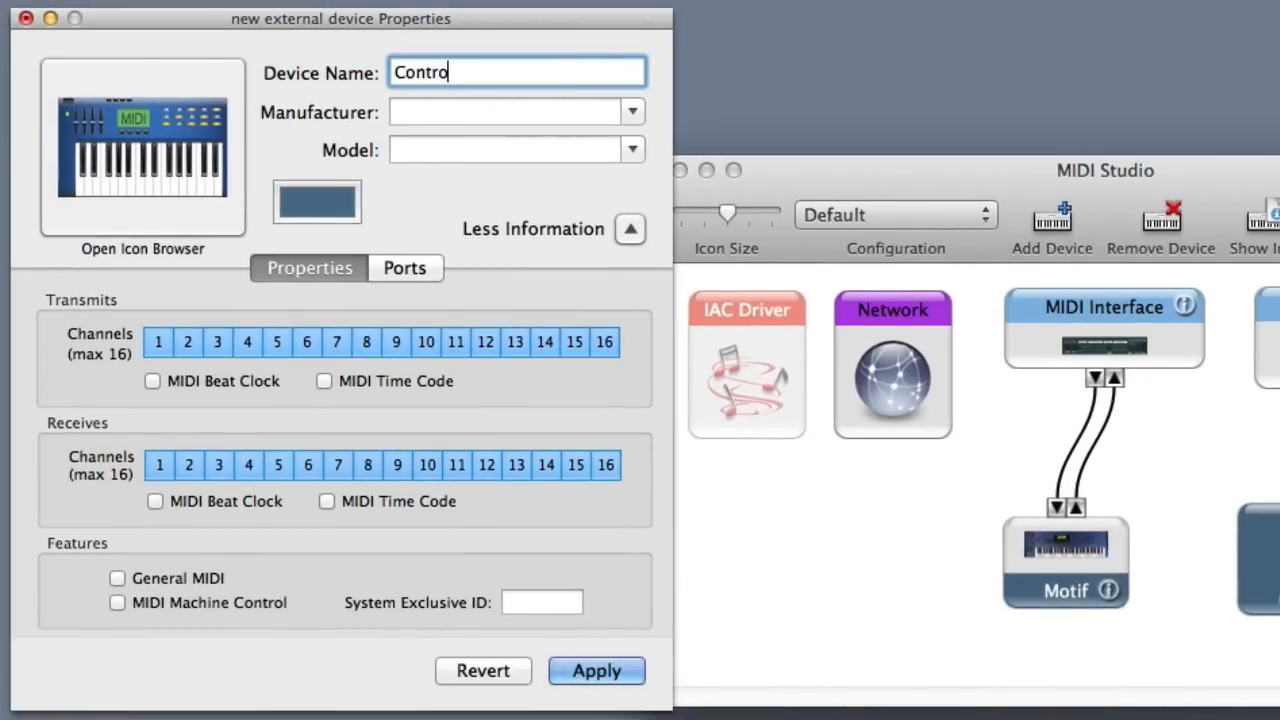
pyautogui.write('ller')
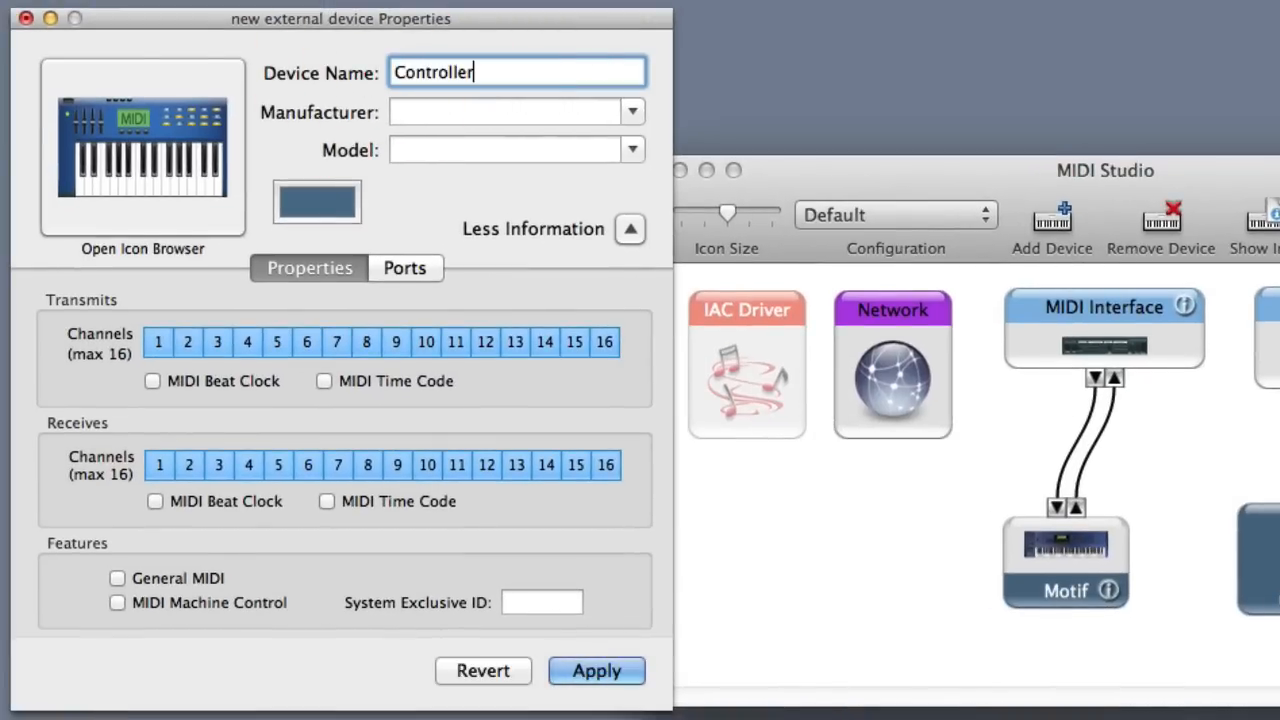
pyautogui.moveTo(384, 210)
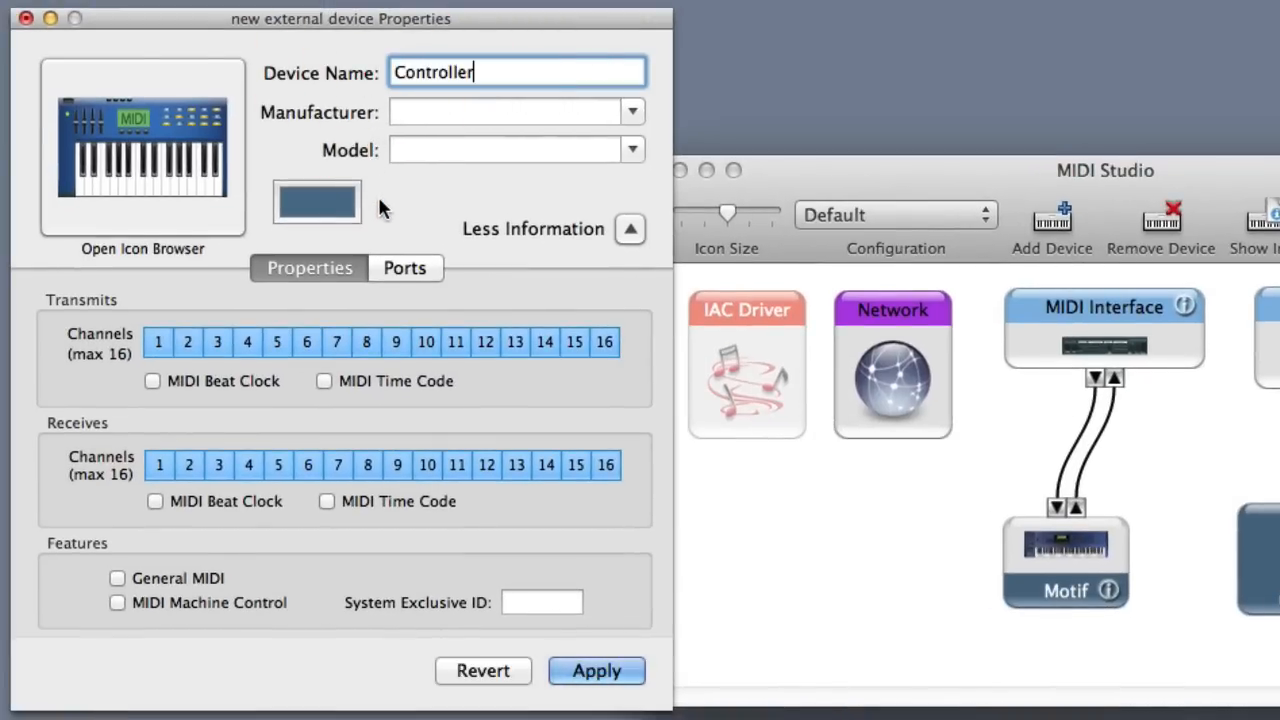
pyautogui.moveTo(330, 456)
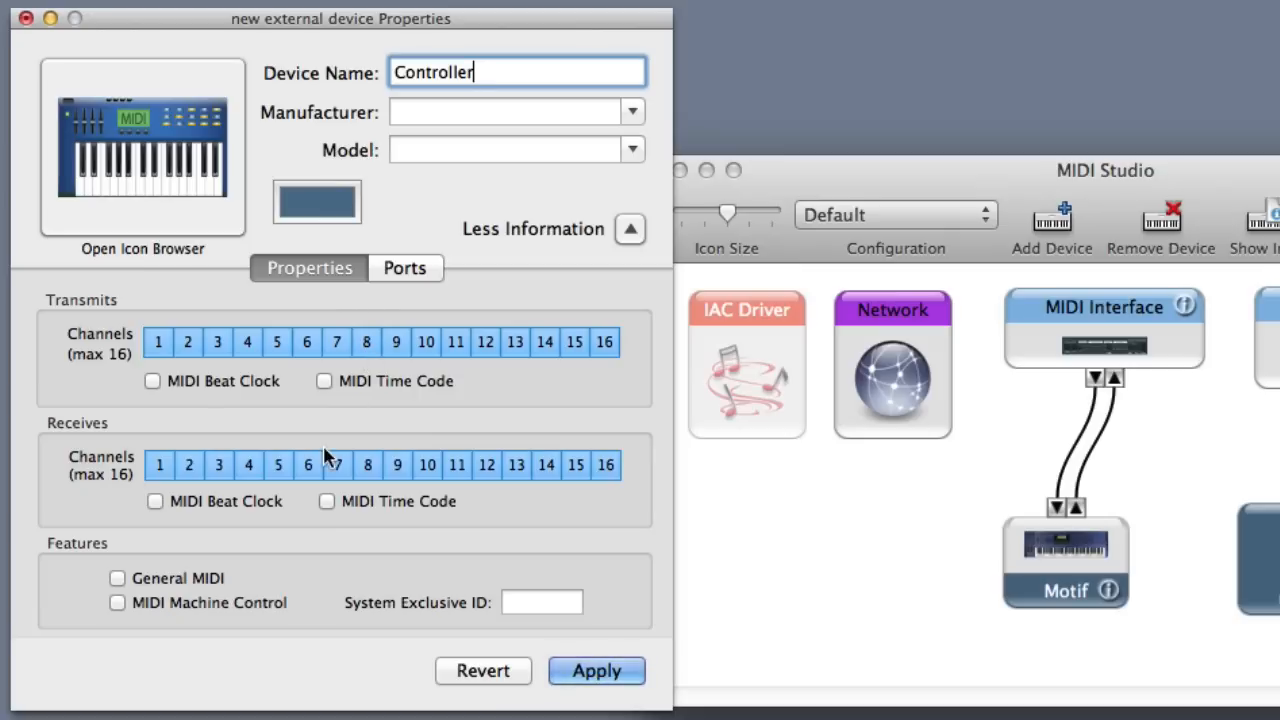
pyautogui.click(218, 464)
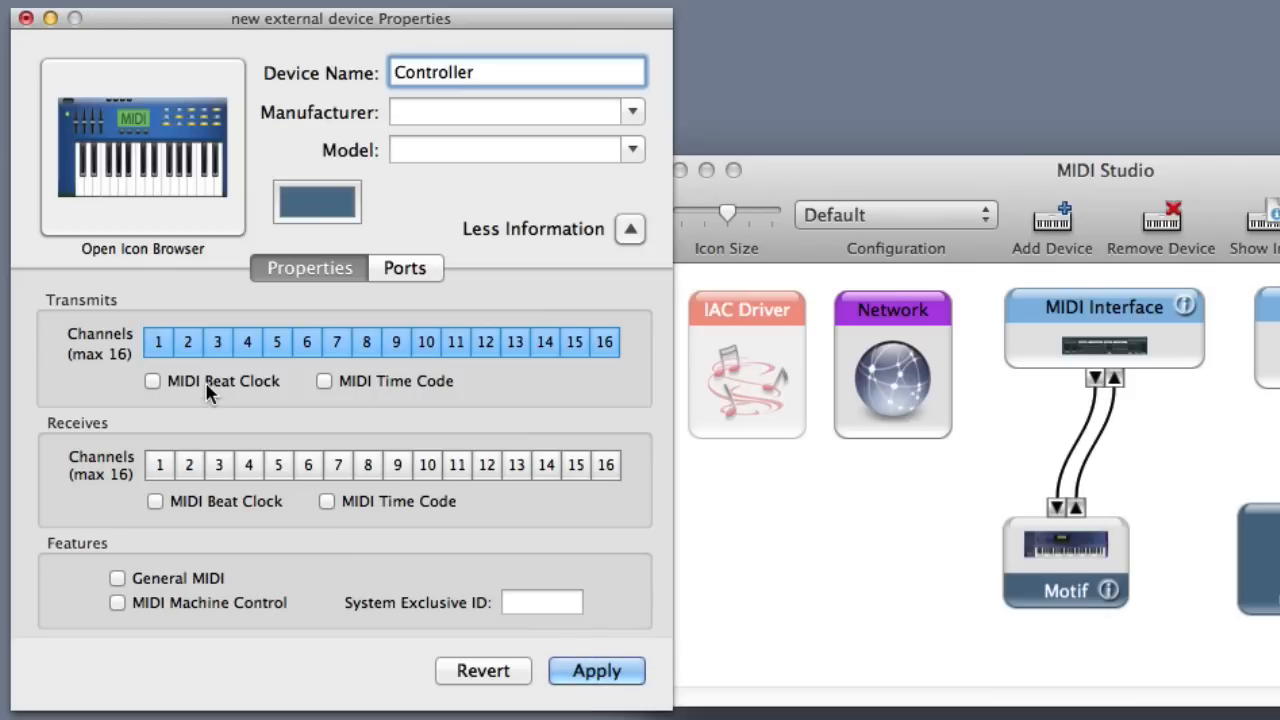
pyautogui.click(456, 342)
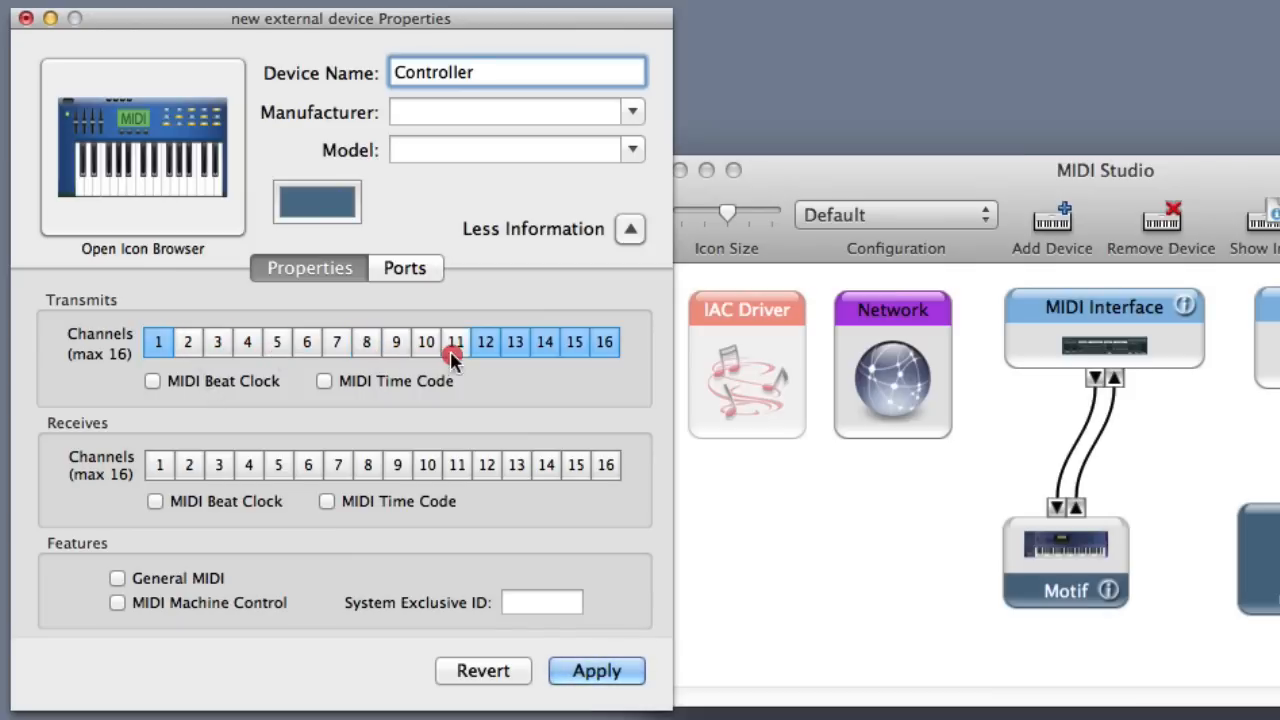
pyautogui.click(142, 148)
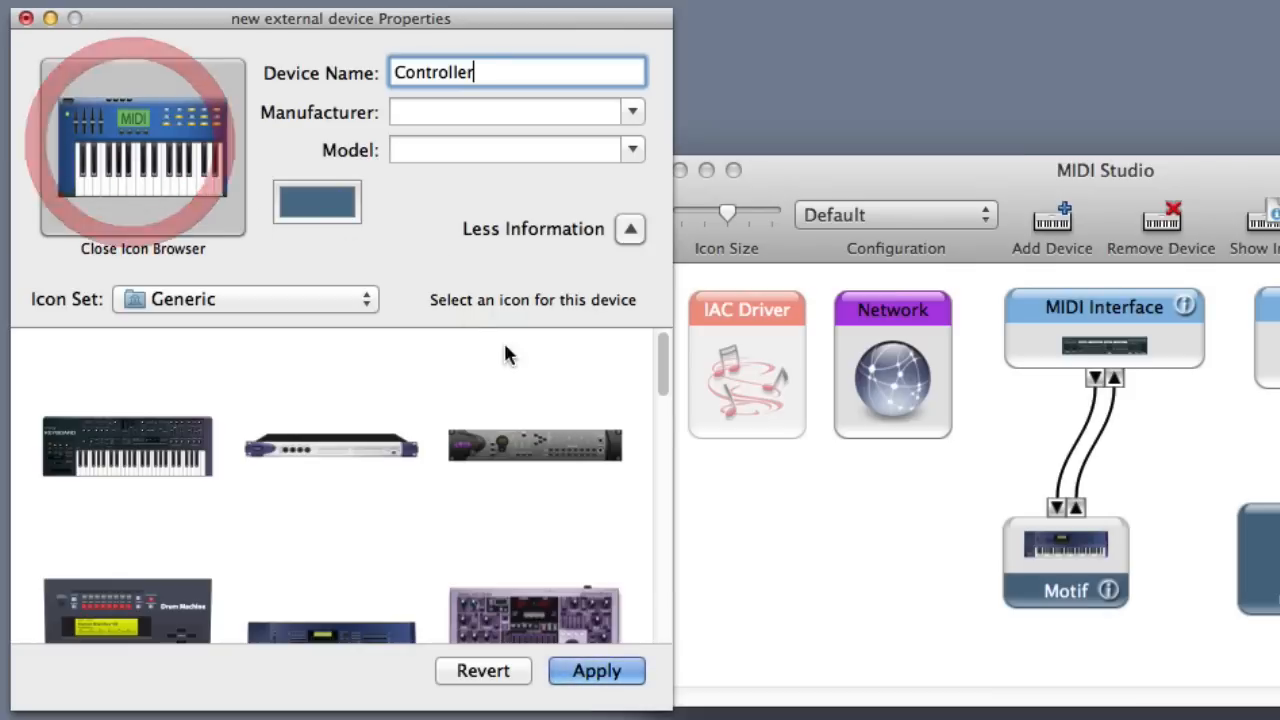
# Step: Give the Controller the black keyboard icon and apply its properties
pyautogui.scroll(-3)
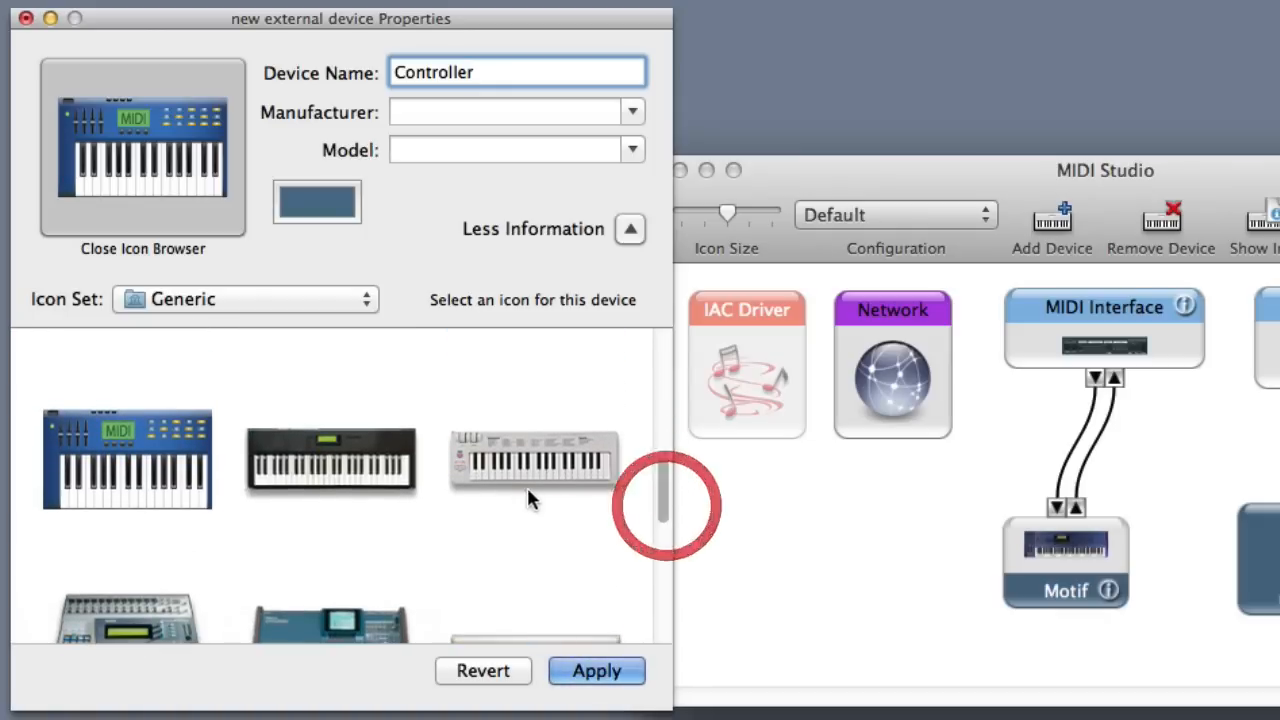
pyautogui.click(330, 460)
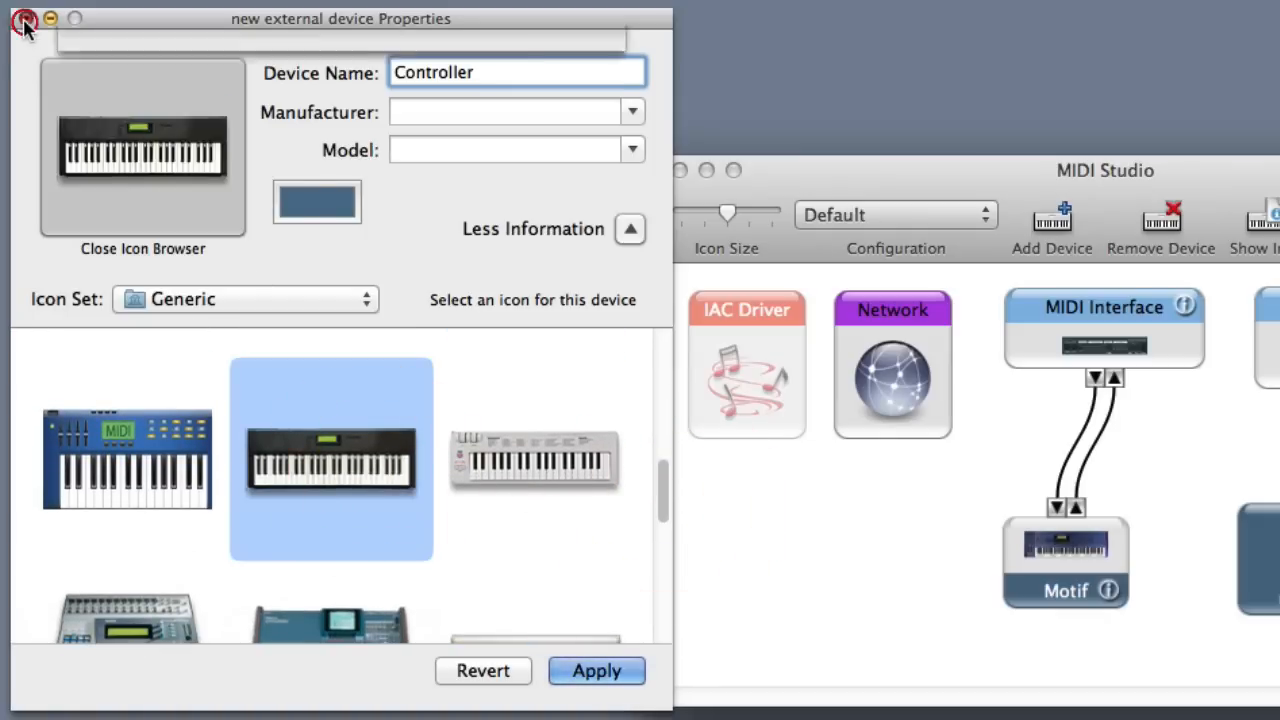
pyautogui.click(596, 670)
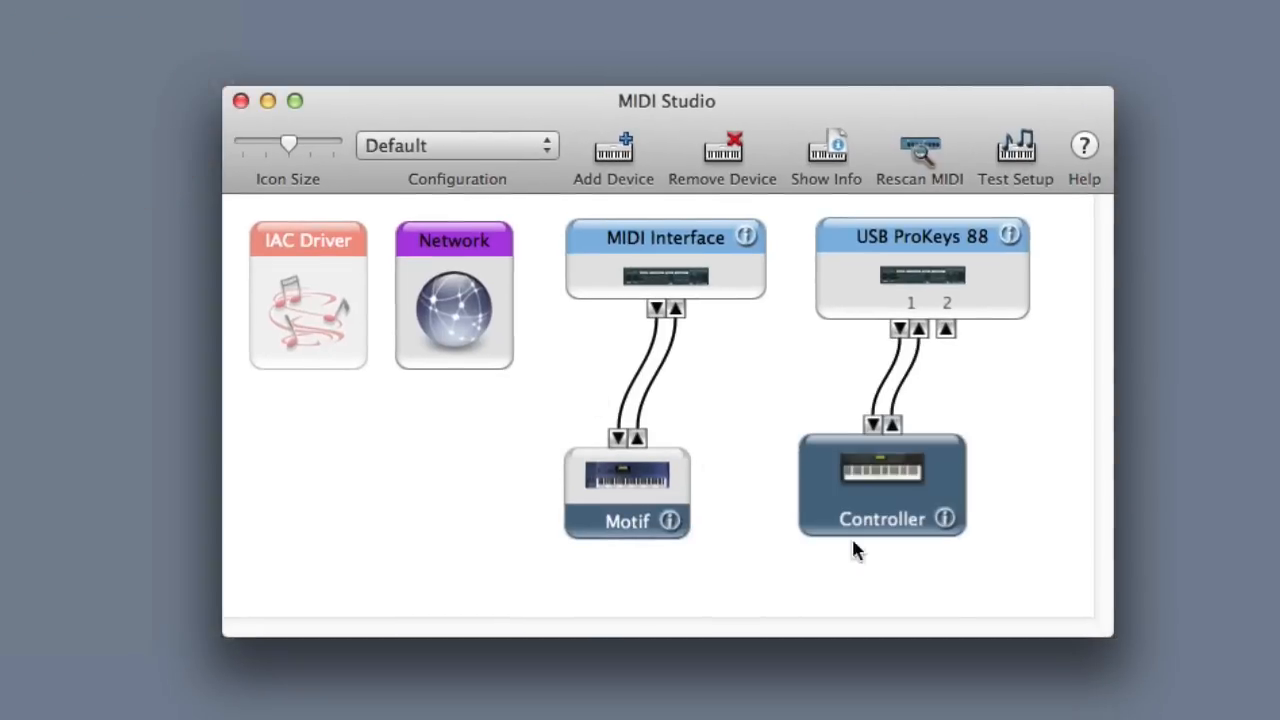
pyautogui.moveTo(1016, 588)
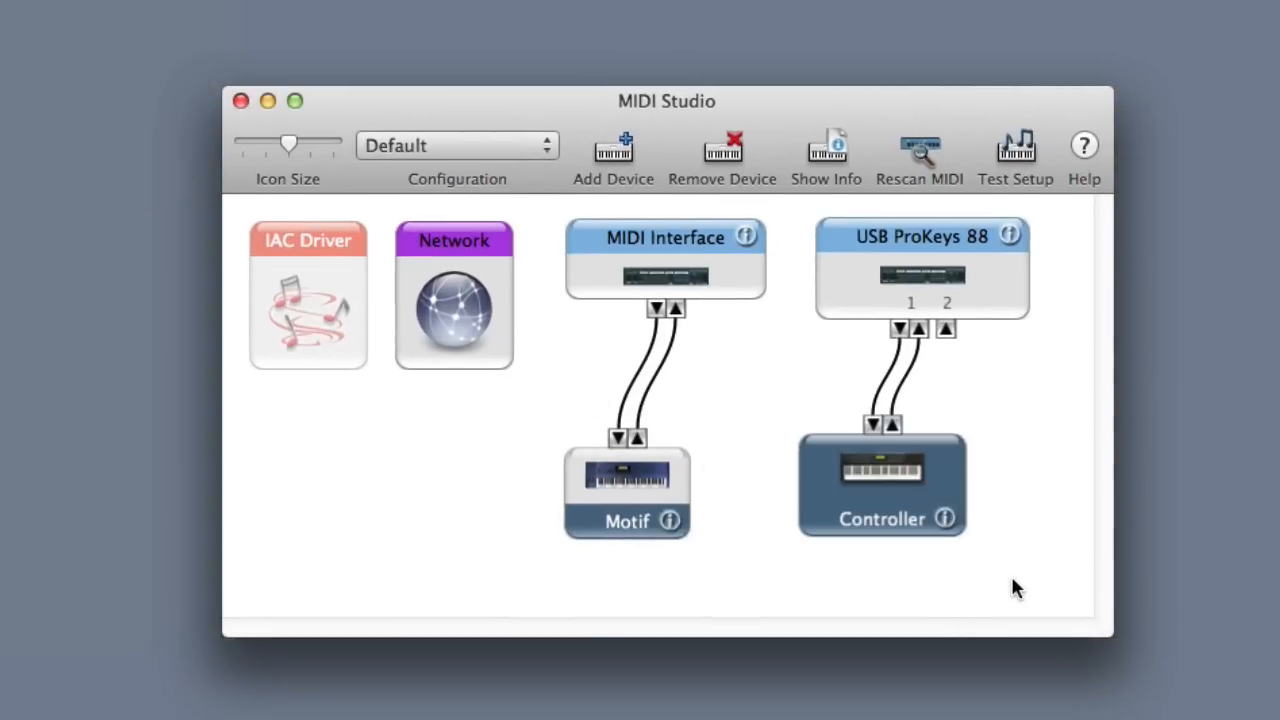